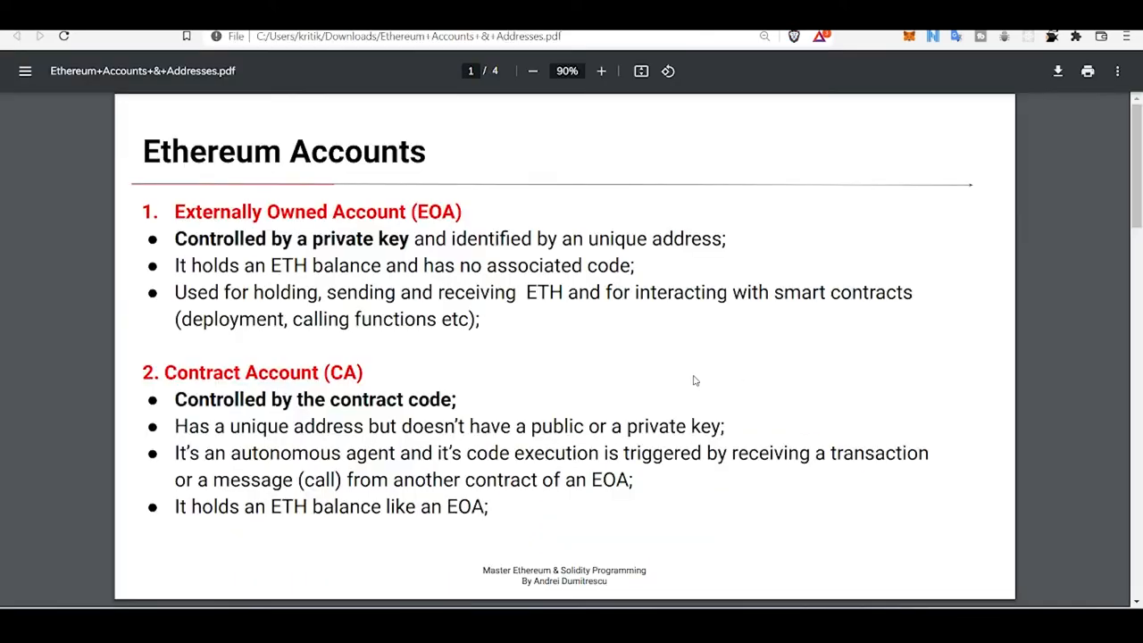
mouse_move(580, 417)
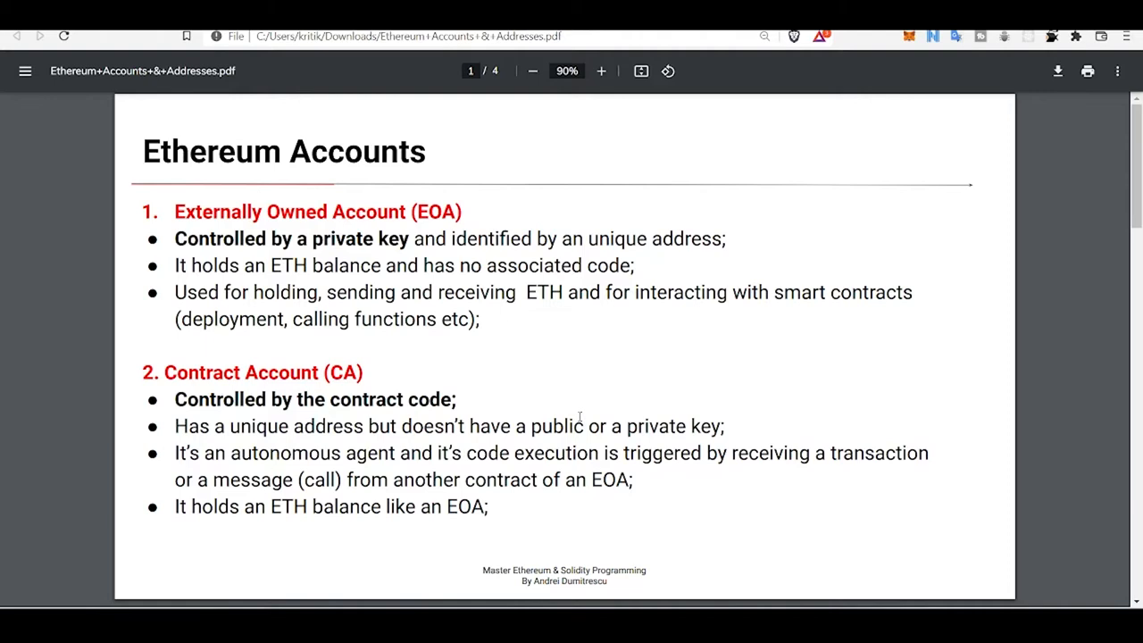
mouse_move(551, 324)
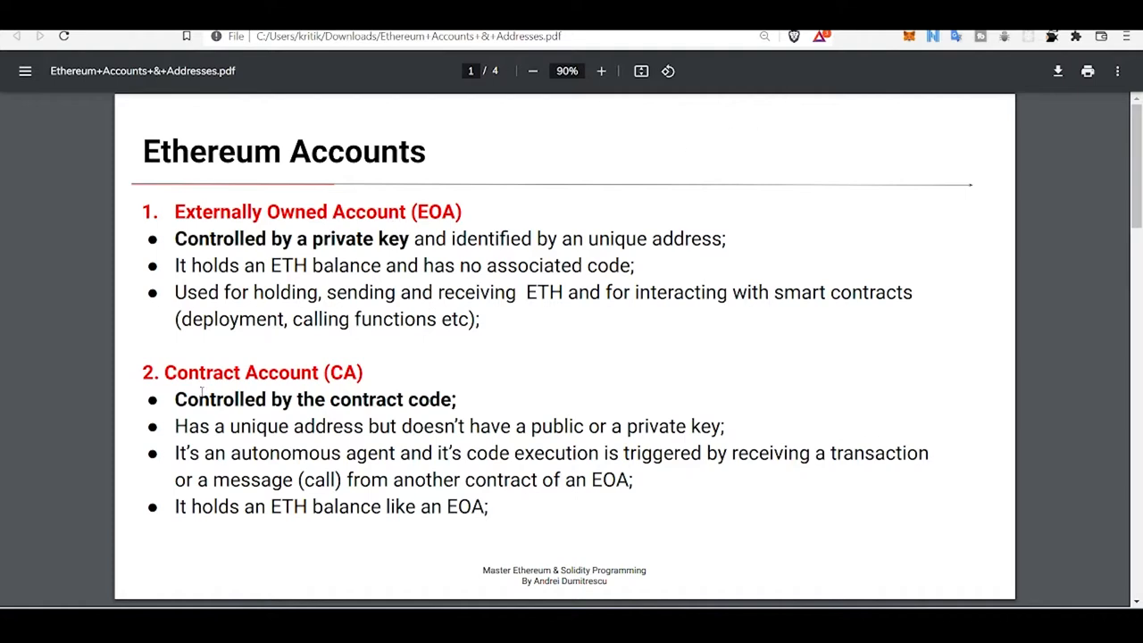
mouse_move(304, 369)
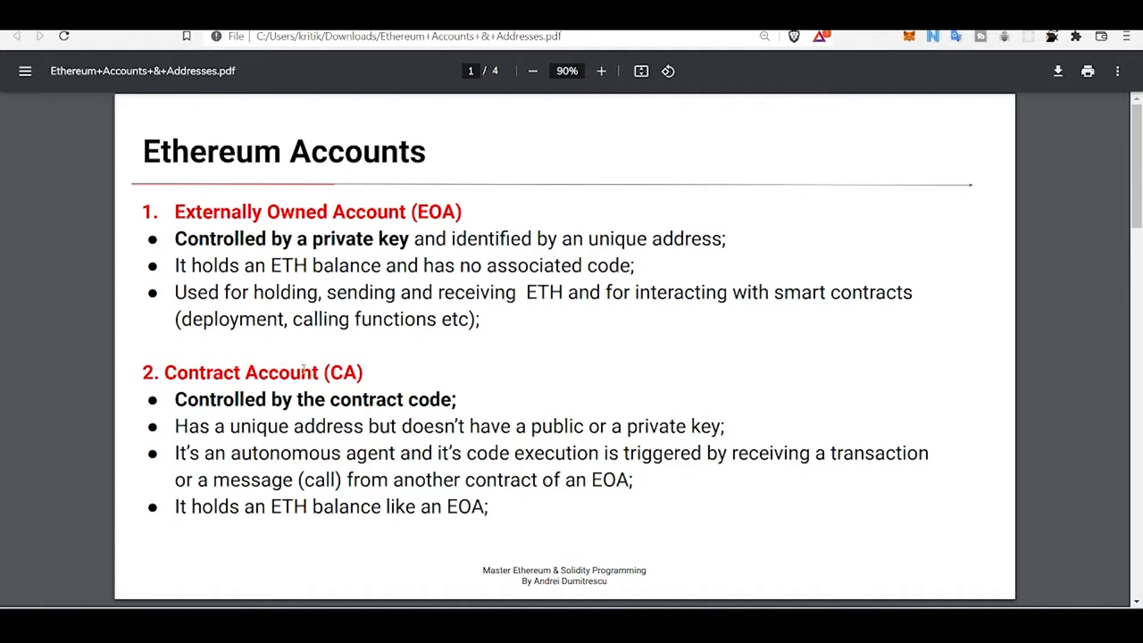
mouse_move(330, 207)
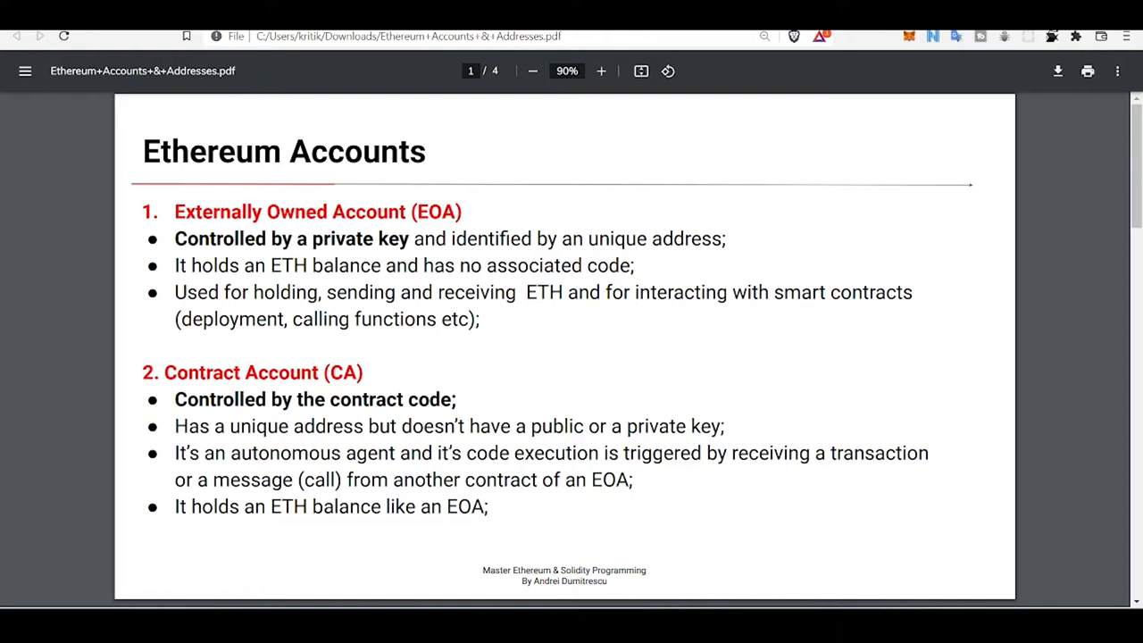
mouse_move(908, 37)
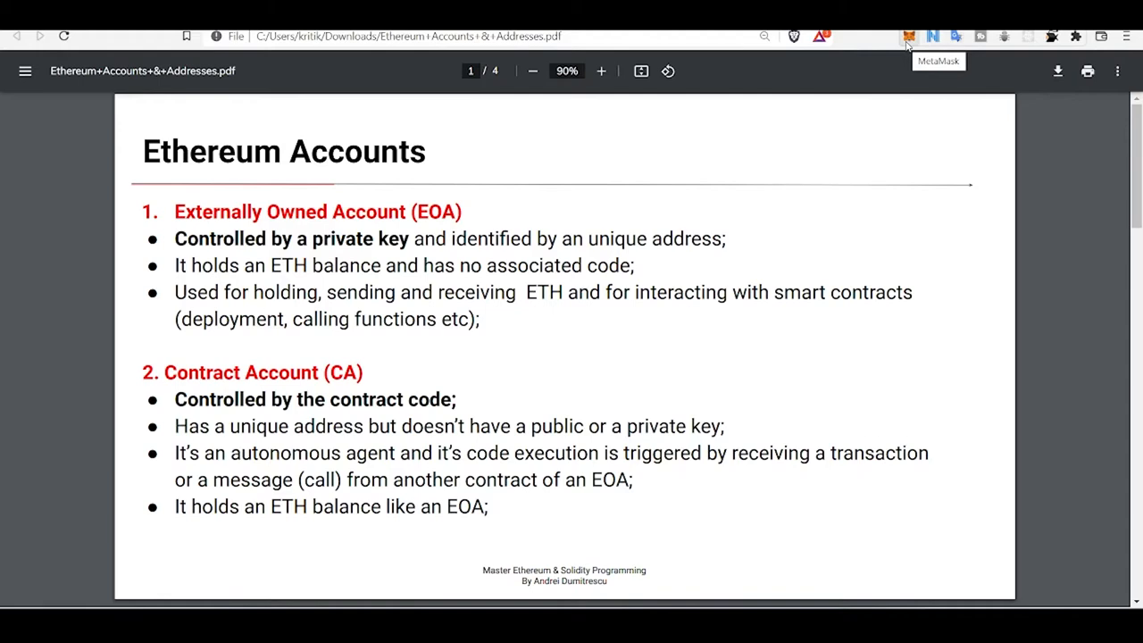
mouse_move(893, 71)
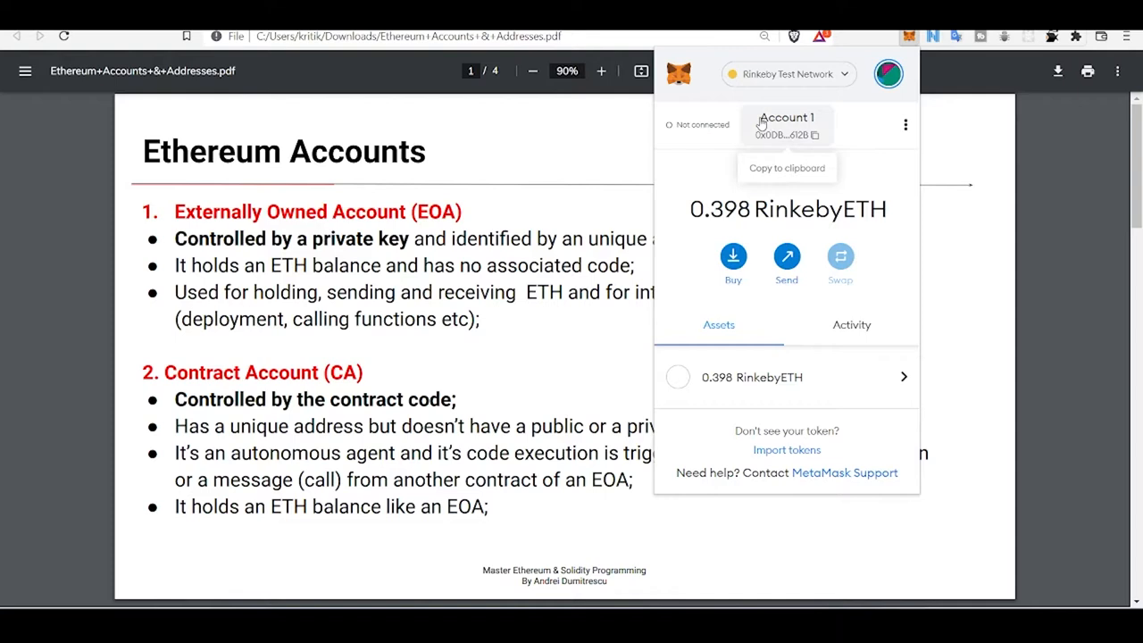
mouse_move(814, 141)
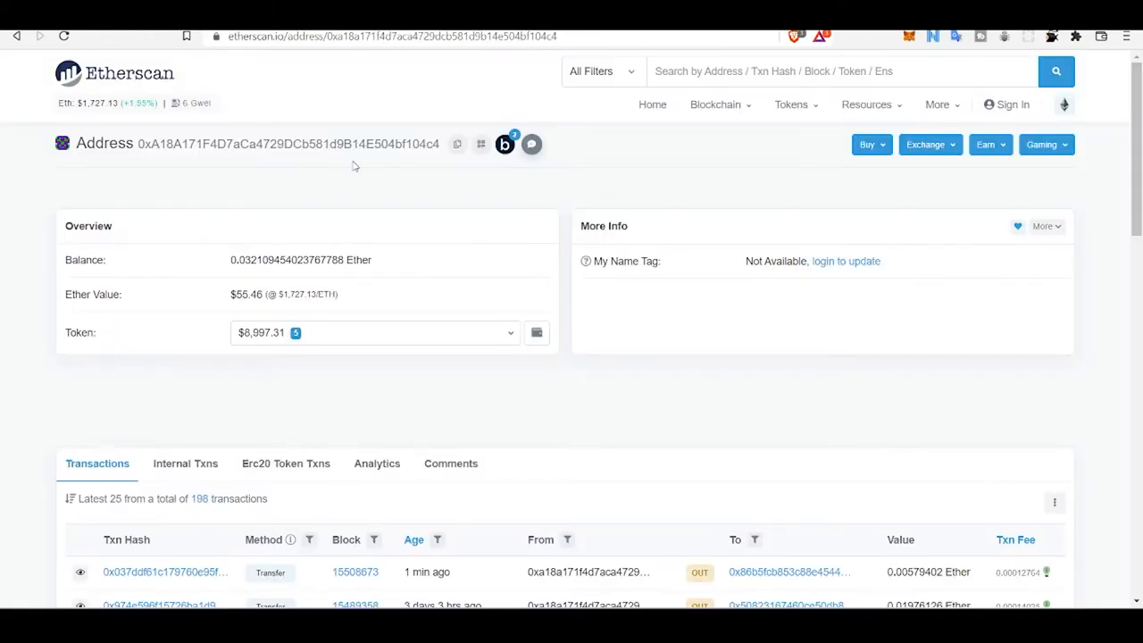
Scroll through the externally owned address's 198 transactions and back up to its overview
scroll("down", 3)
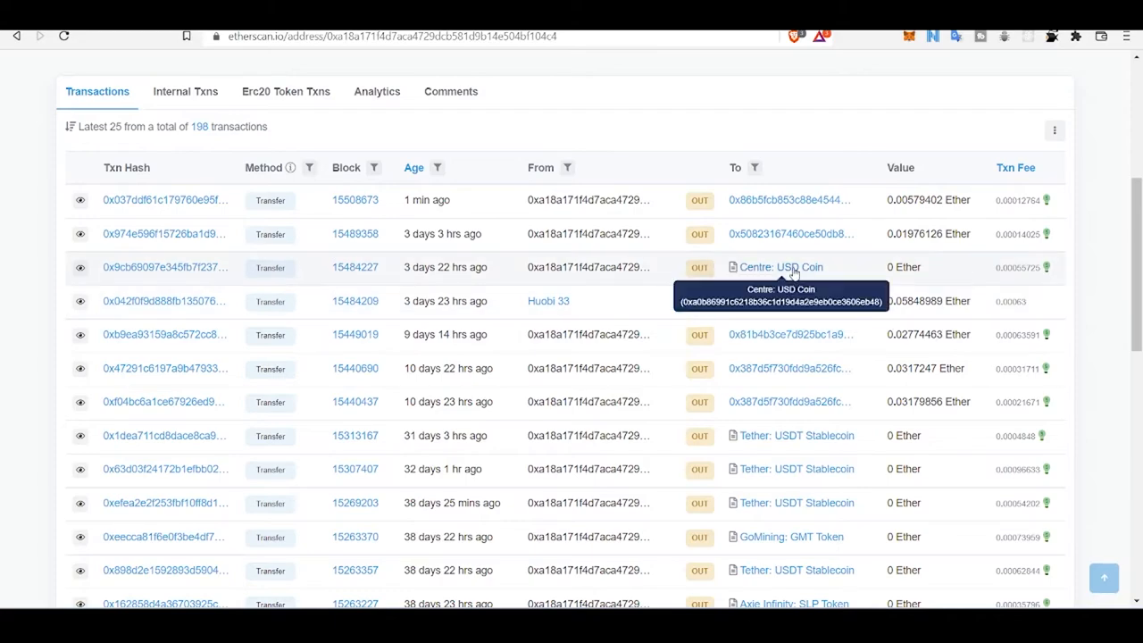
scroll("up", 3)
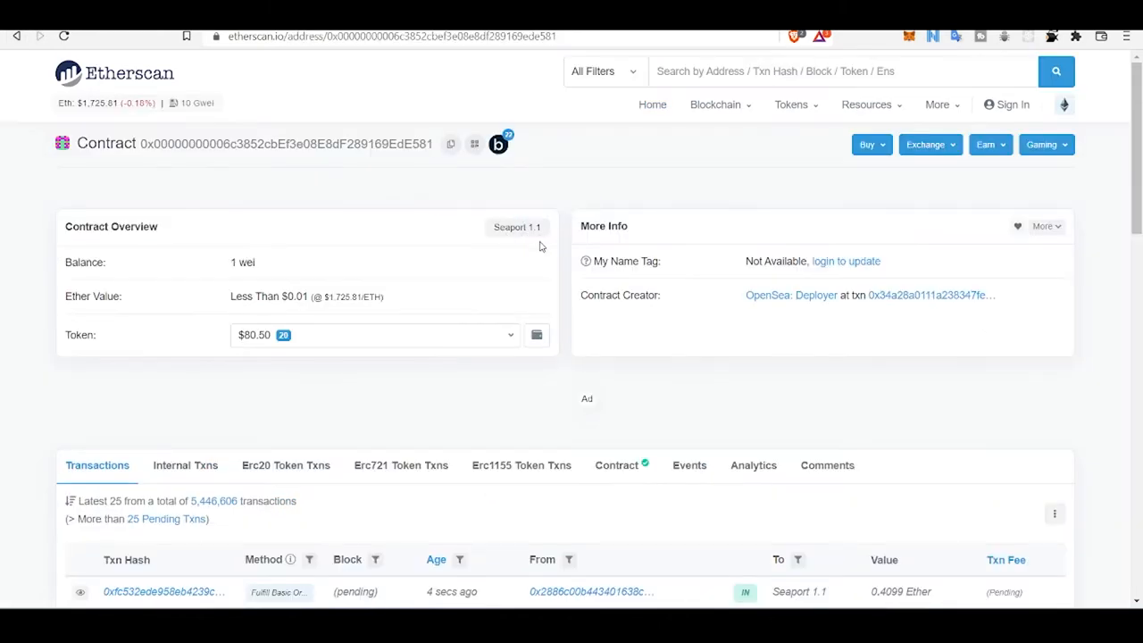
mouse_move(422, 281)
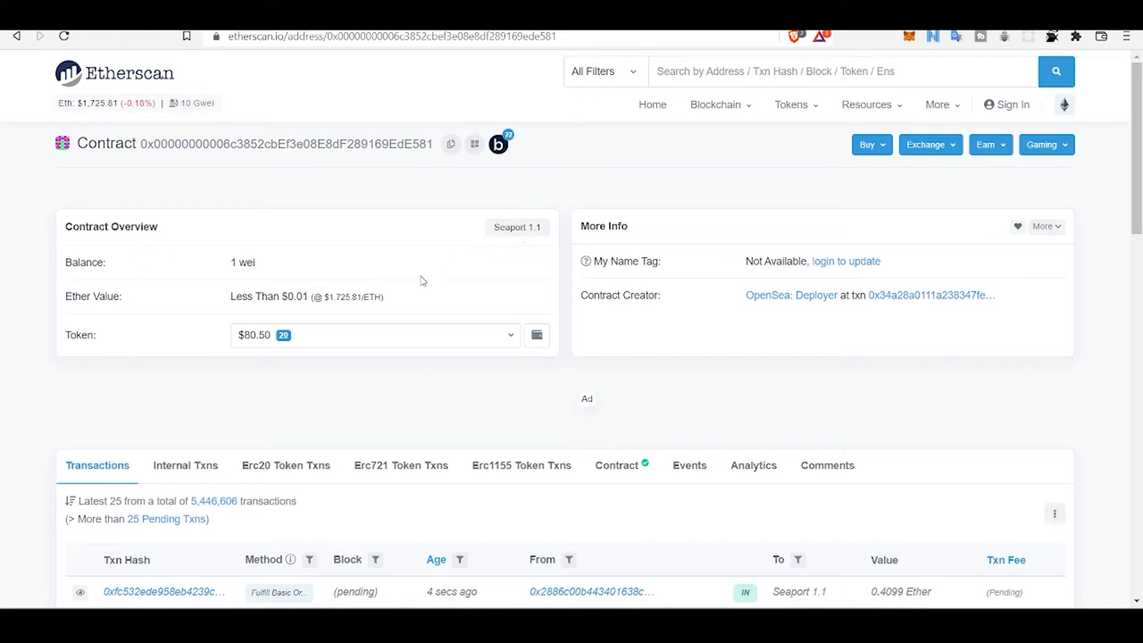
Scroll Seaport 1.1's pending incoming transactions (Fulfill Basic Order, Cancel), then return to the top
scroll("down", 3)
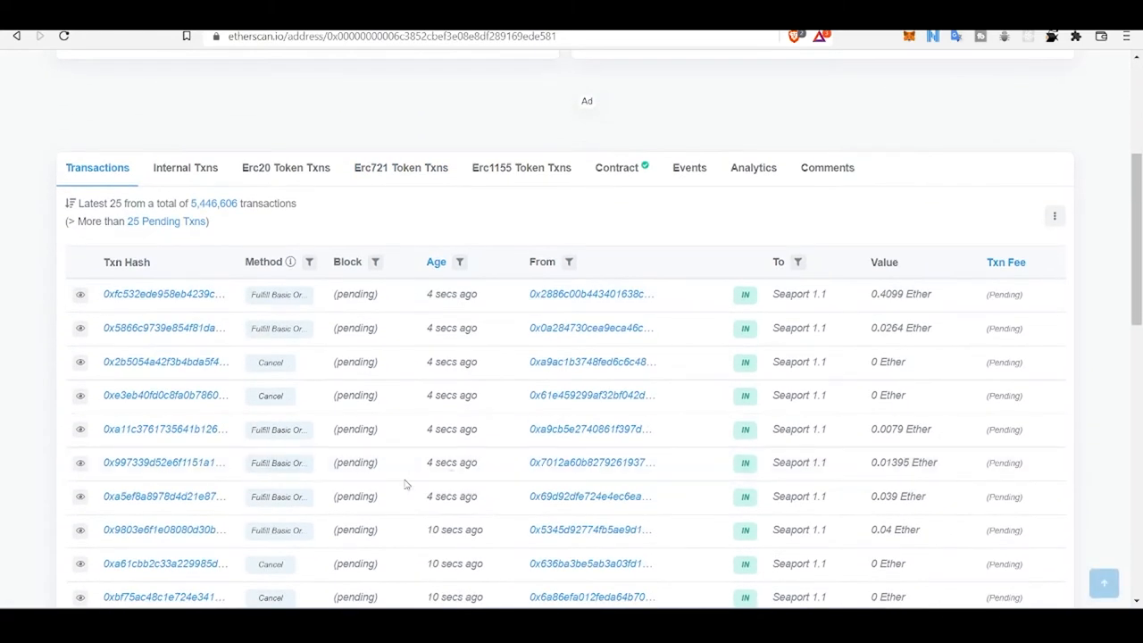
scroll("up", 3)
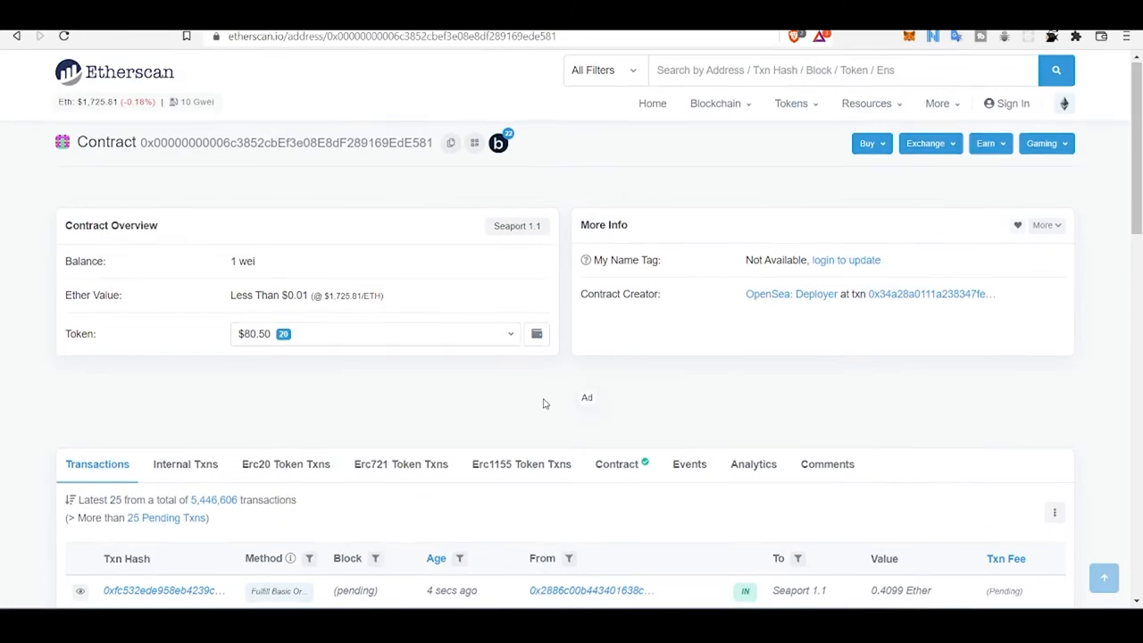
scroll("down", 3)
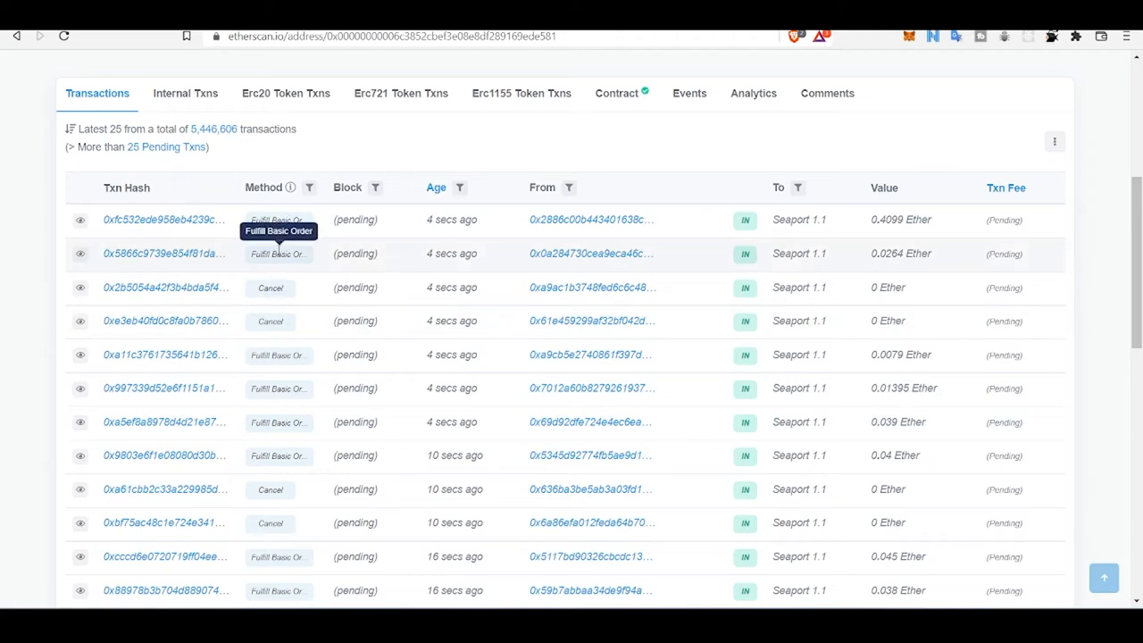
mouse_move(294, 342)
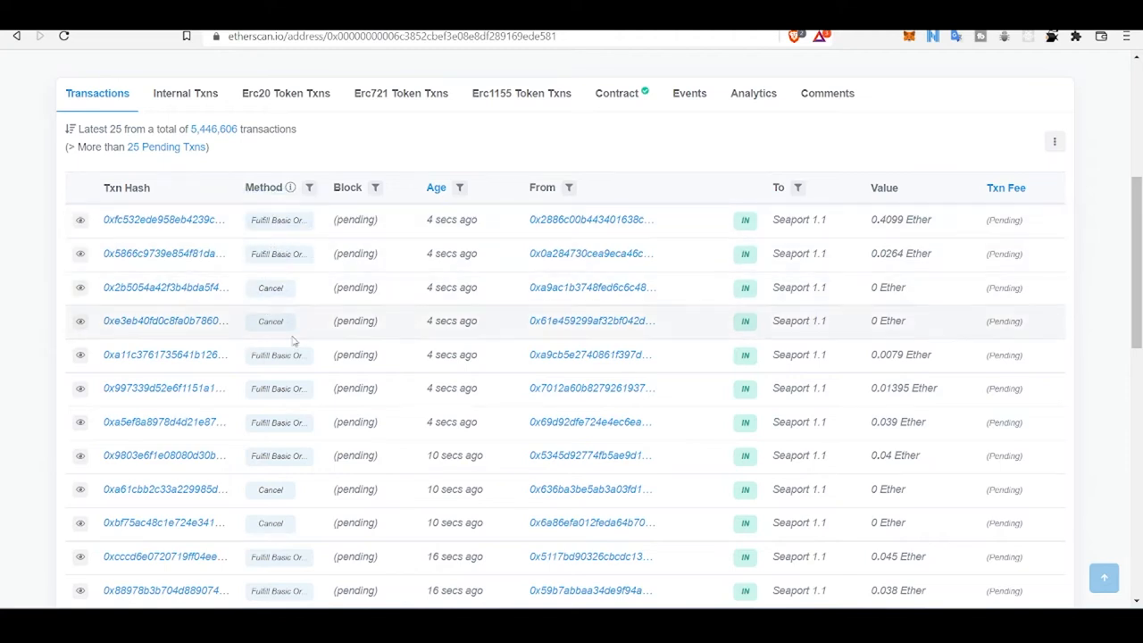
mouse_move(451, 286)
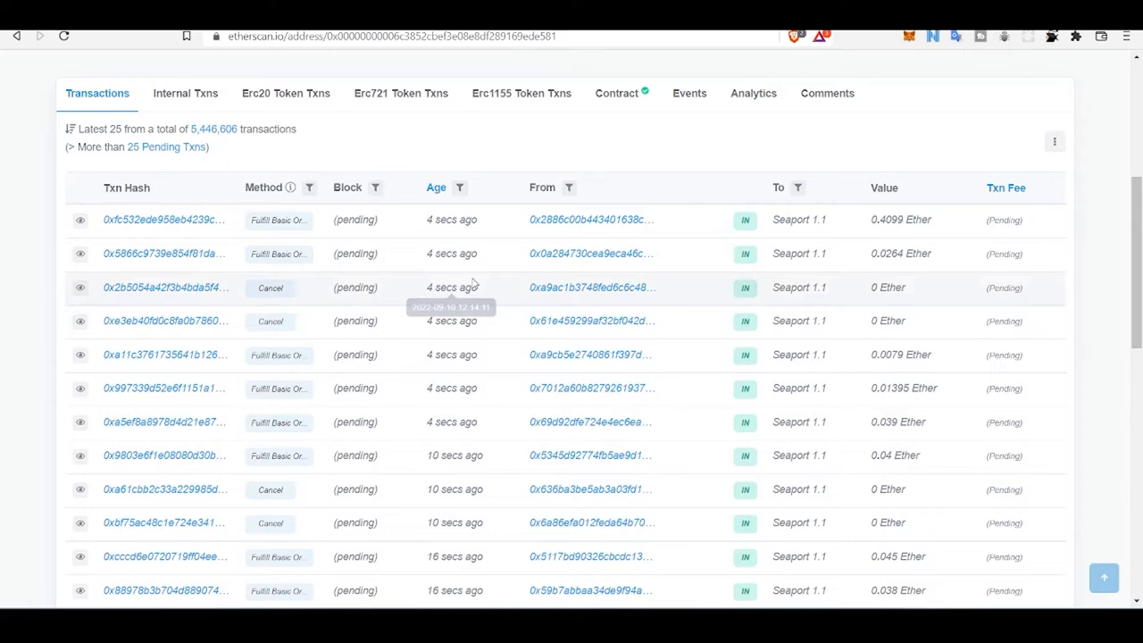
scroll("up", 3)
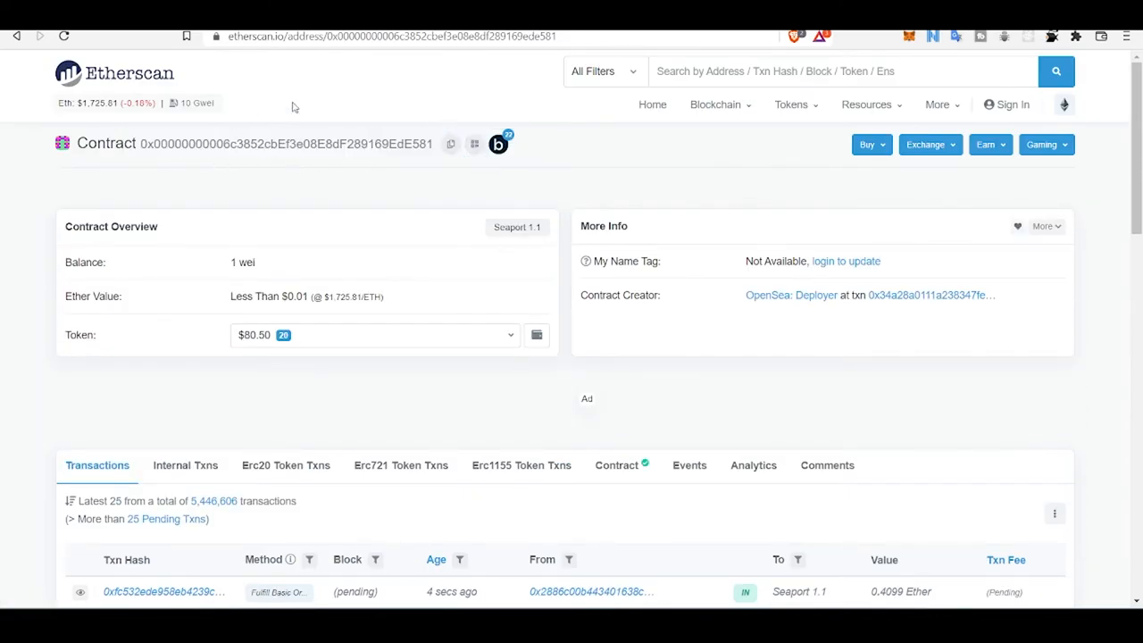
mouse_move(623, 136)
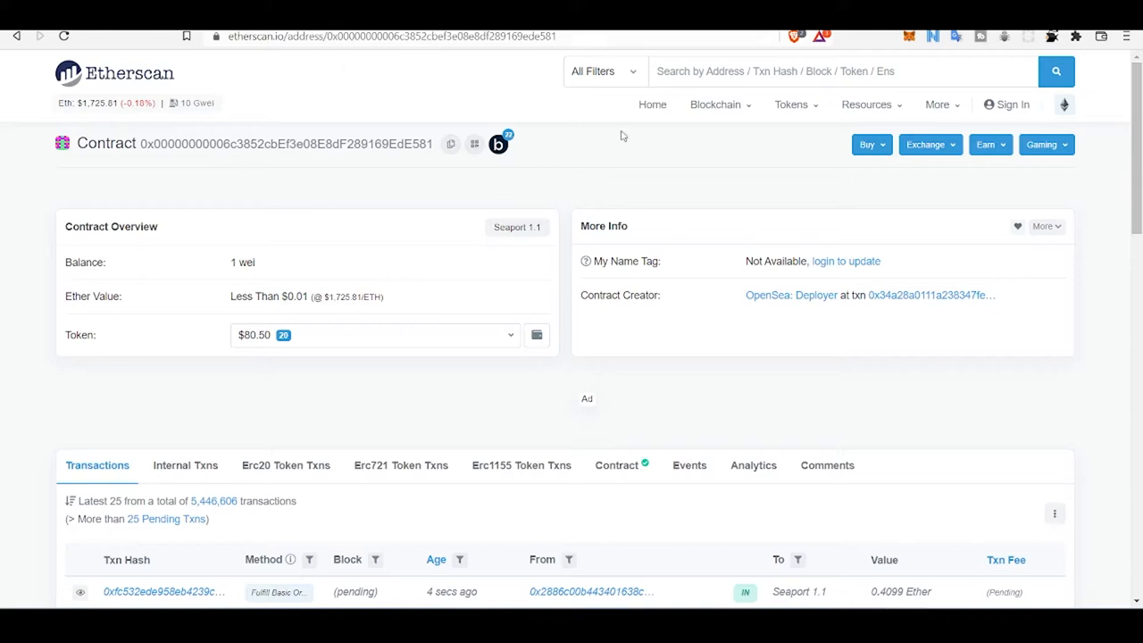
mouse_move(844, 115)
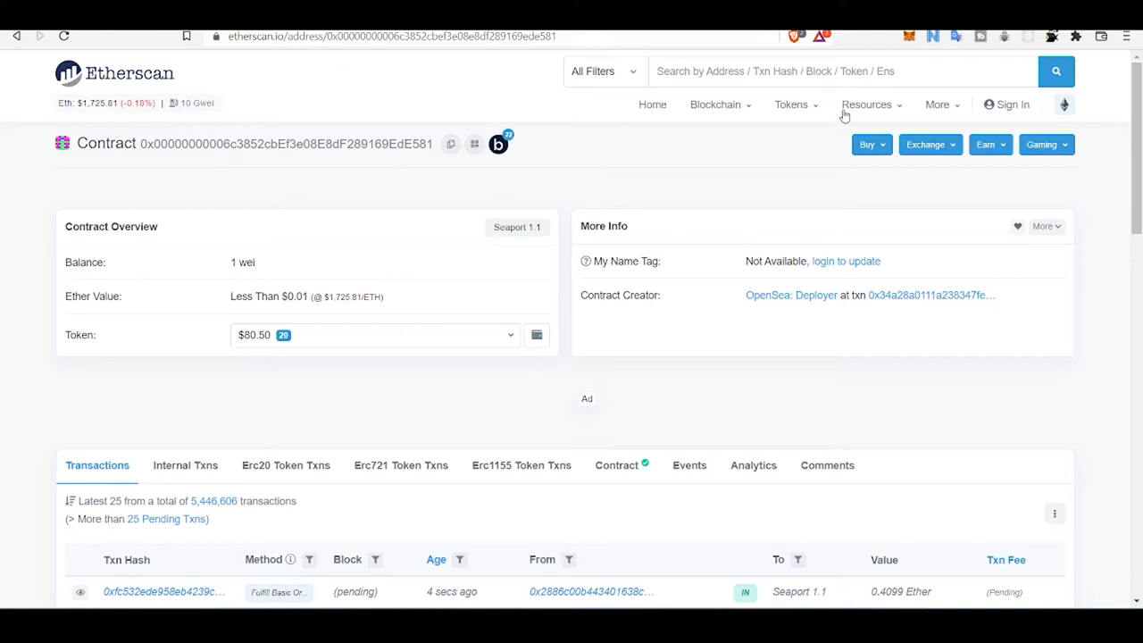
mouse_move(205, 173)
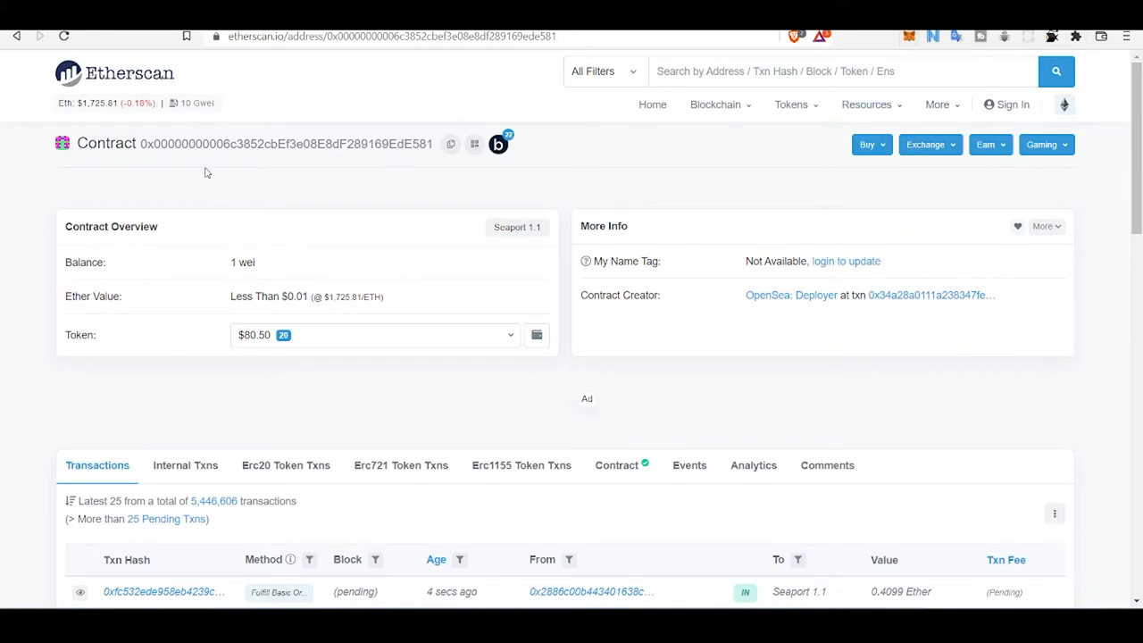
mouse_move(241, 185)
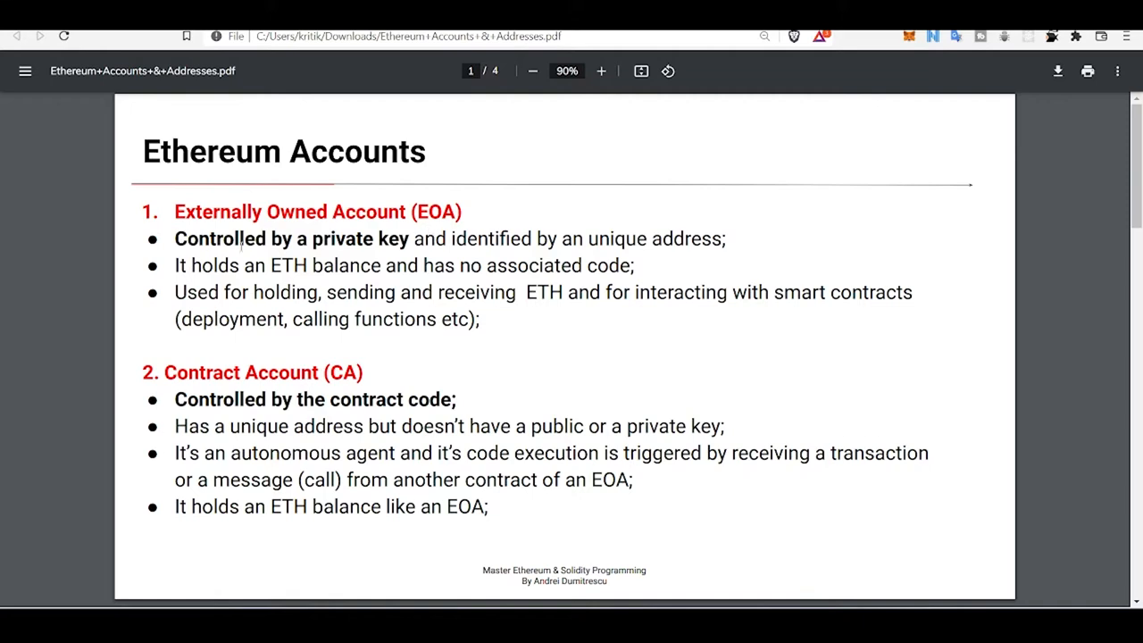
mouse_move(775, 88)
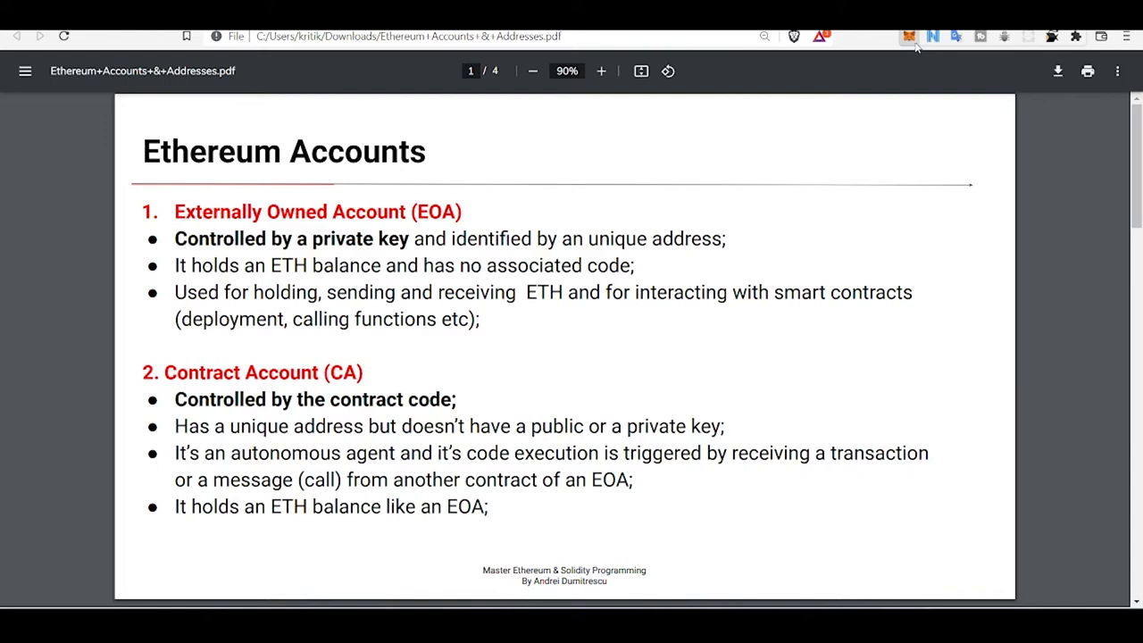
left_click(909, 37)
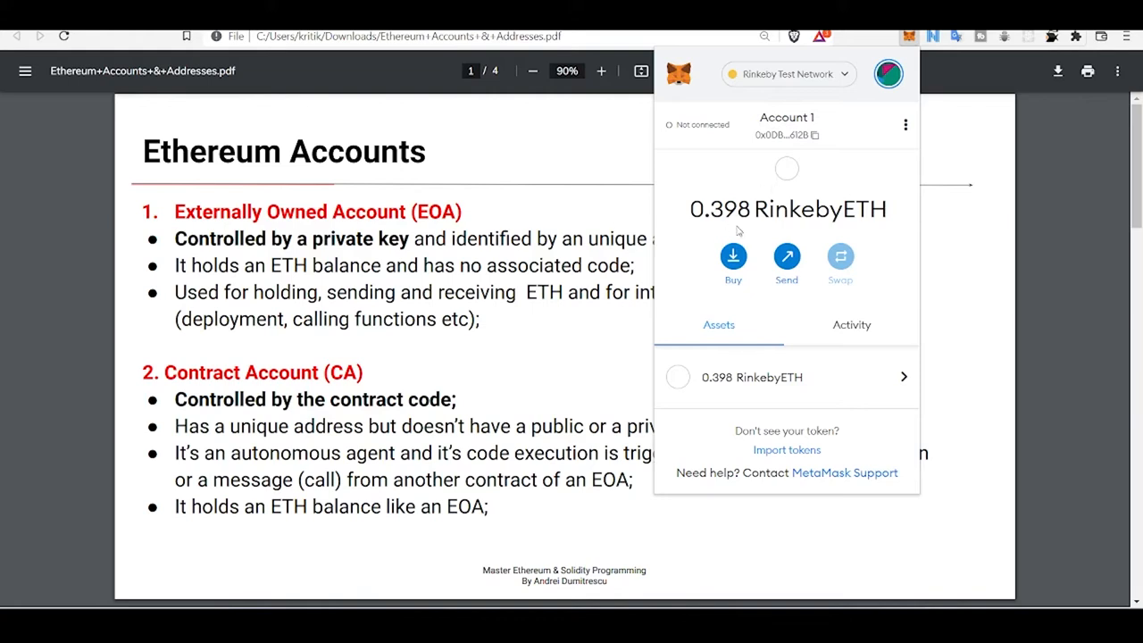
left_click(906, 124)
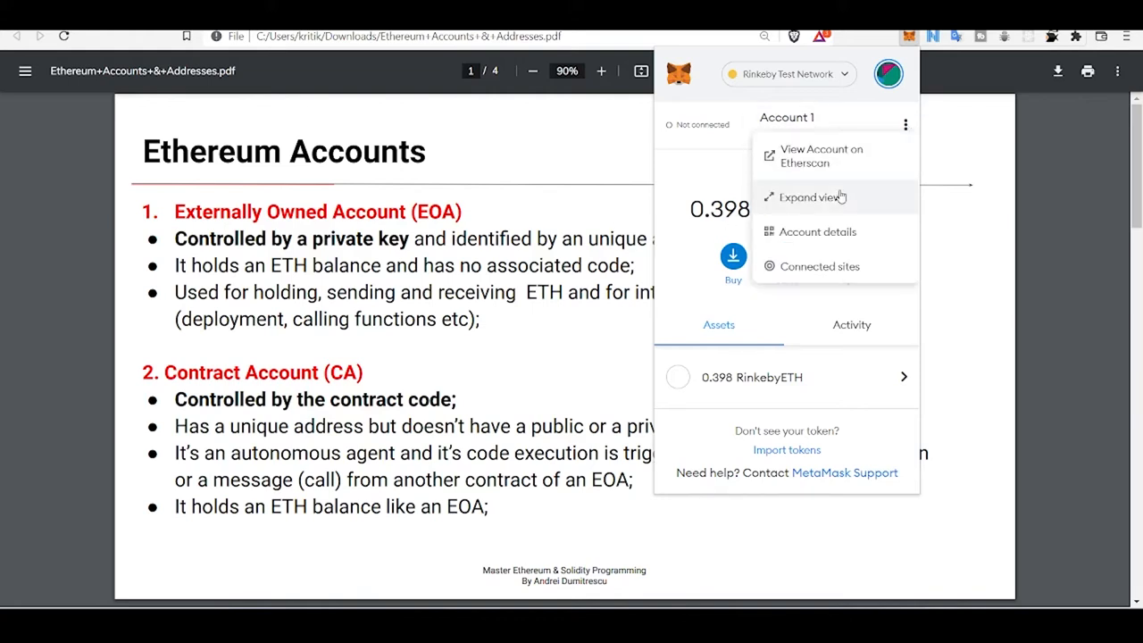
left_click(817, 231)
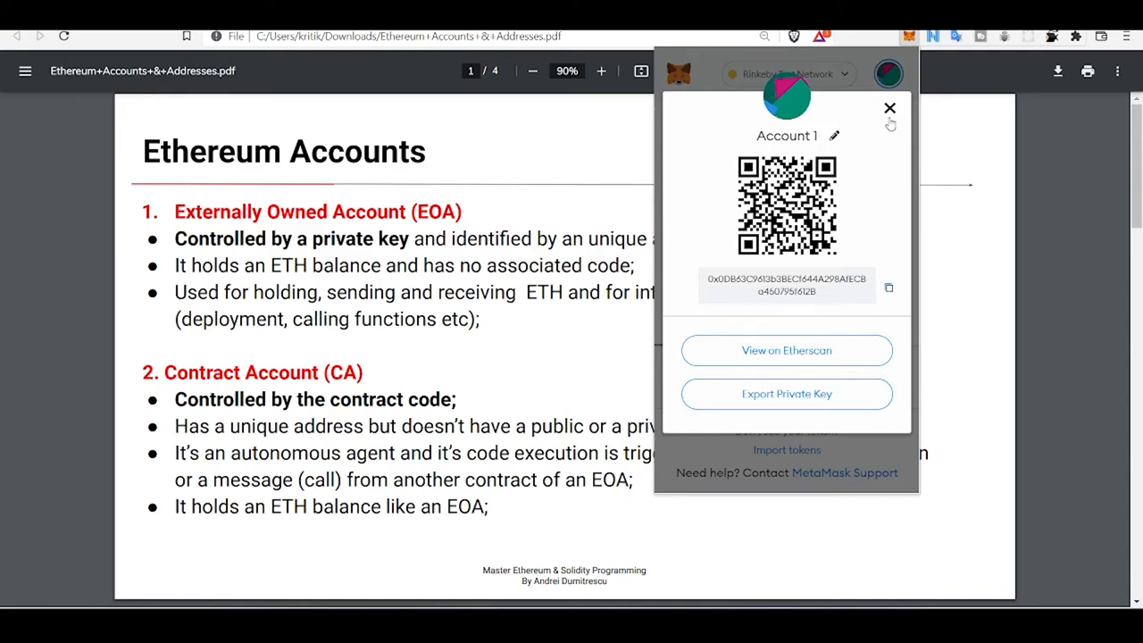
left_click(890, 107)
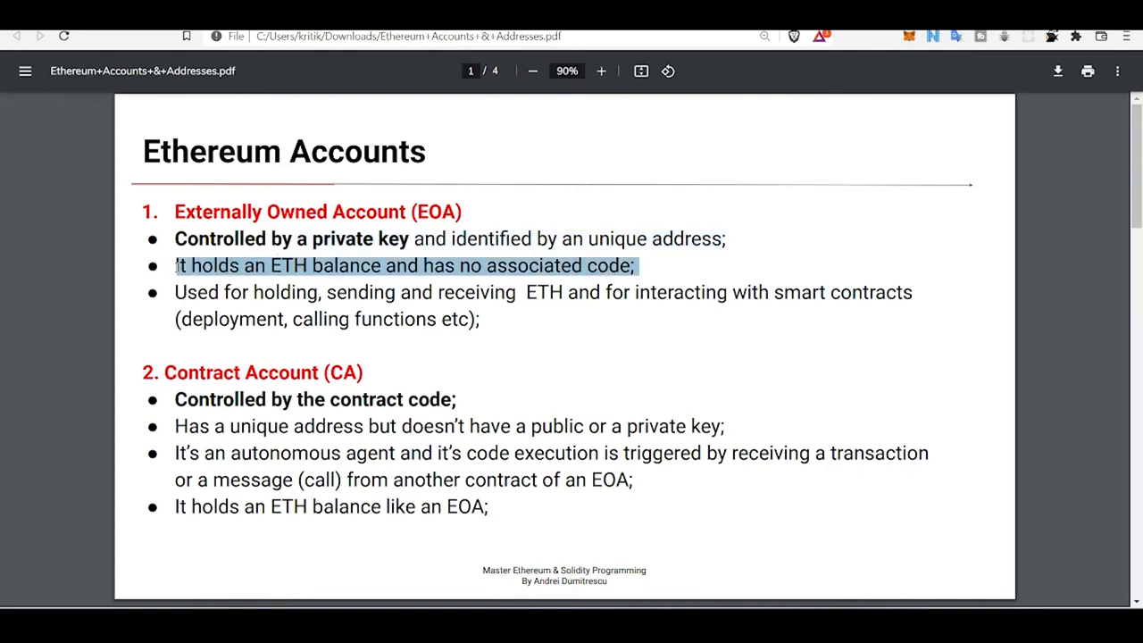
left_click(250, 299)
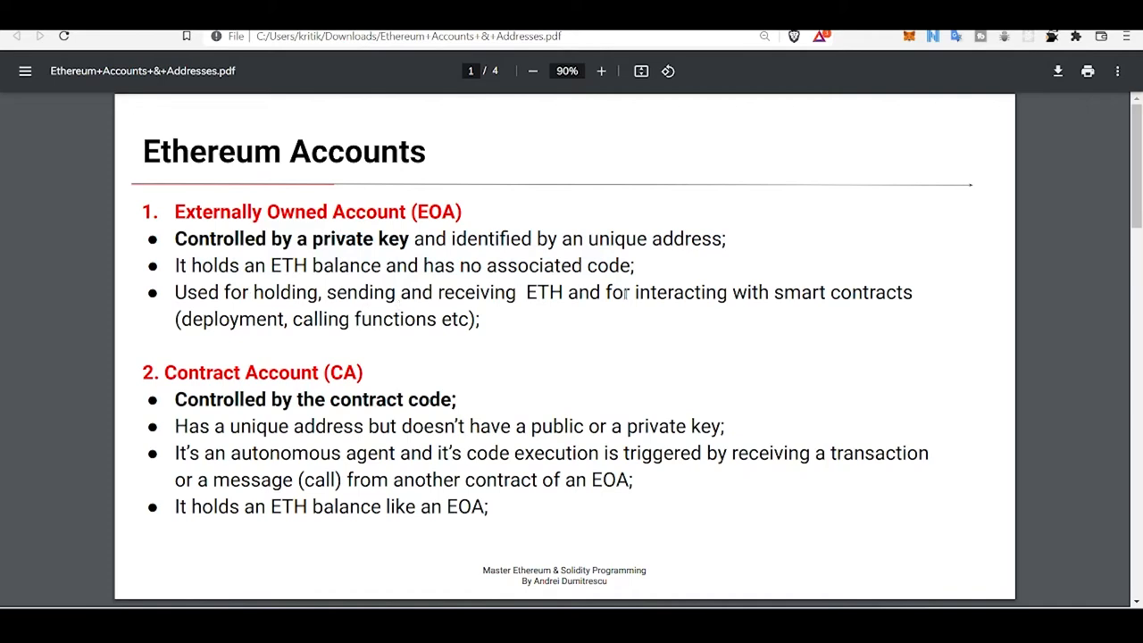
mouse_move(805, 314)
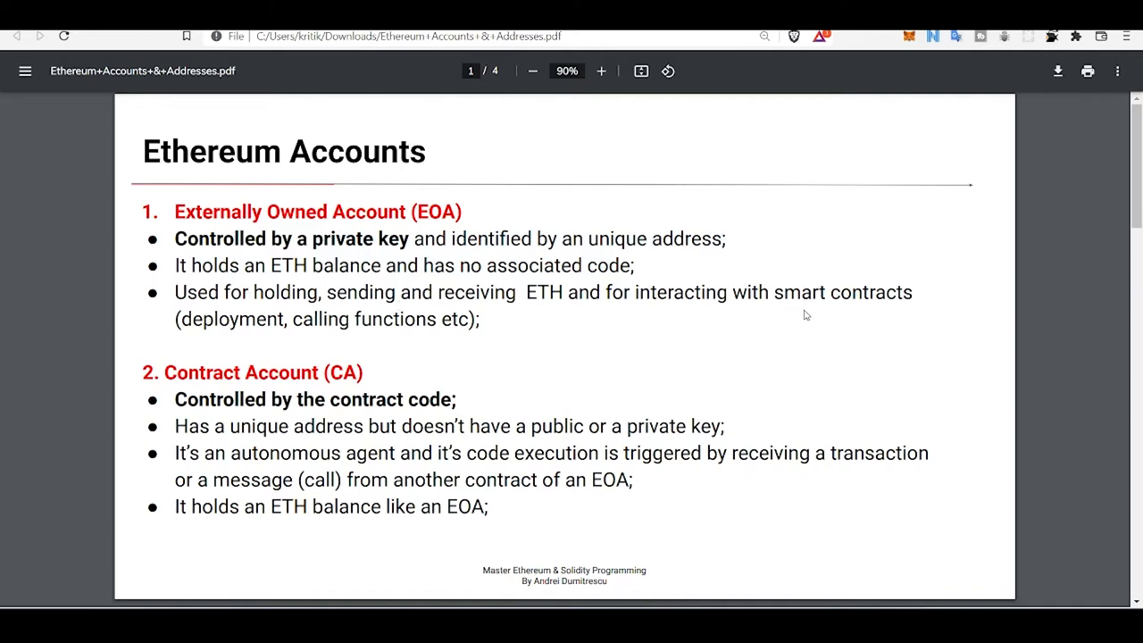
mouse_move(551, 340)
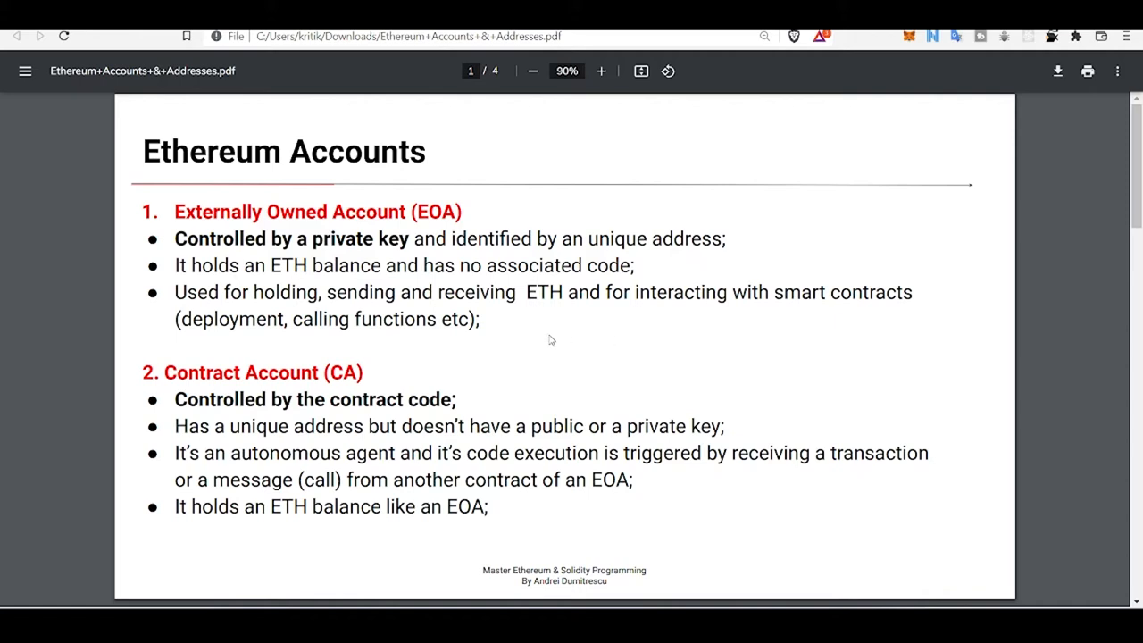
mouse_move(230, 259)
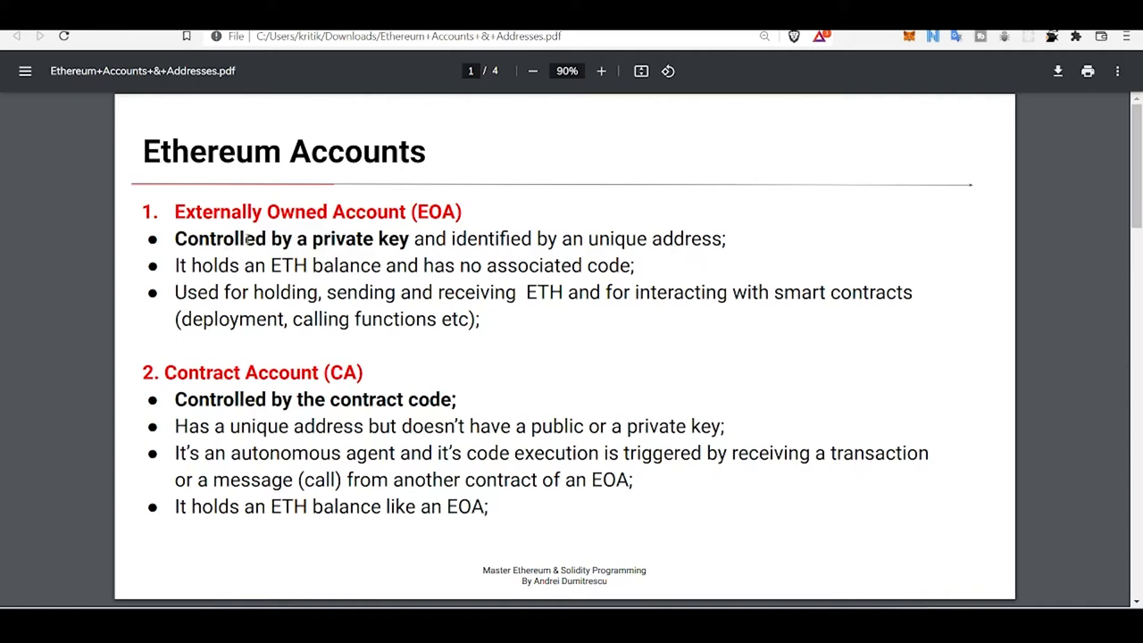
scroll("down", 3)
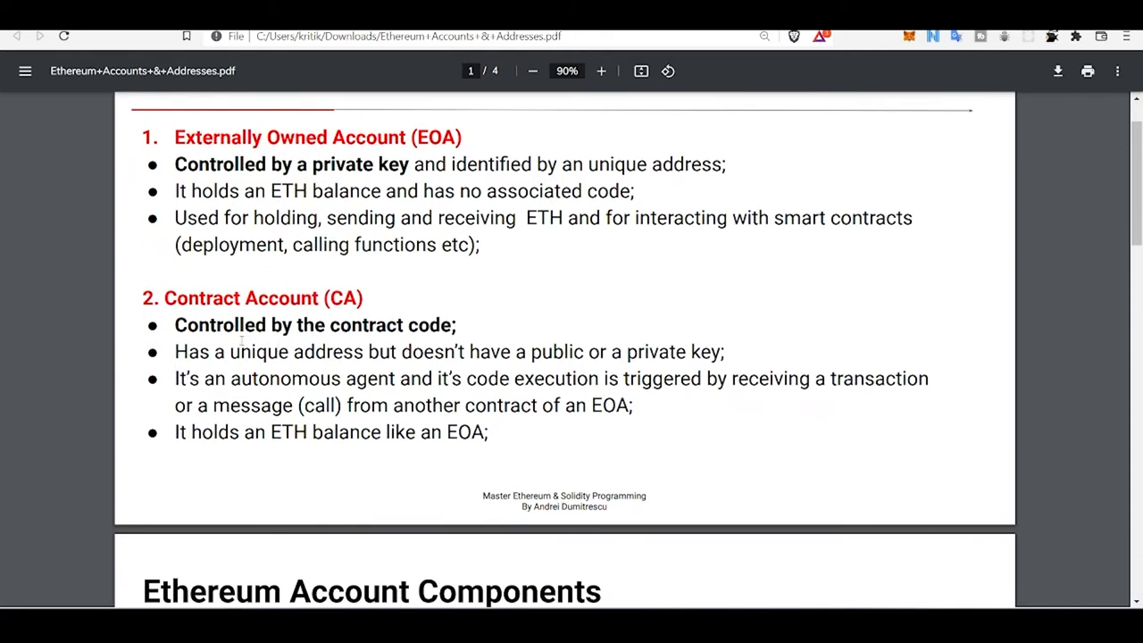
scroll("up", 3)
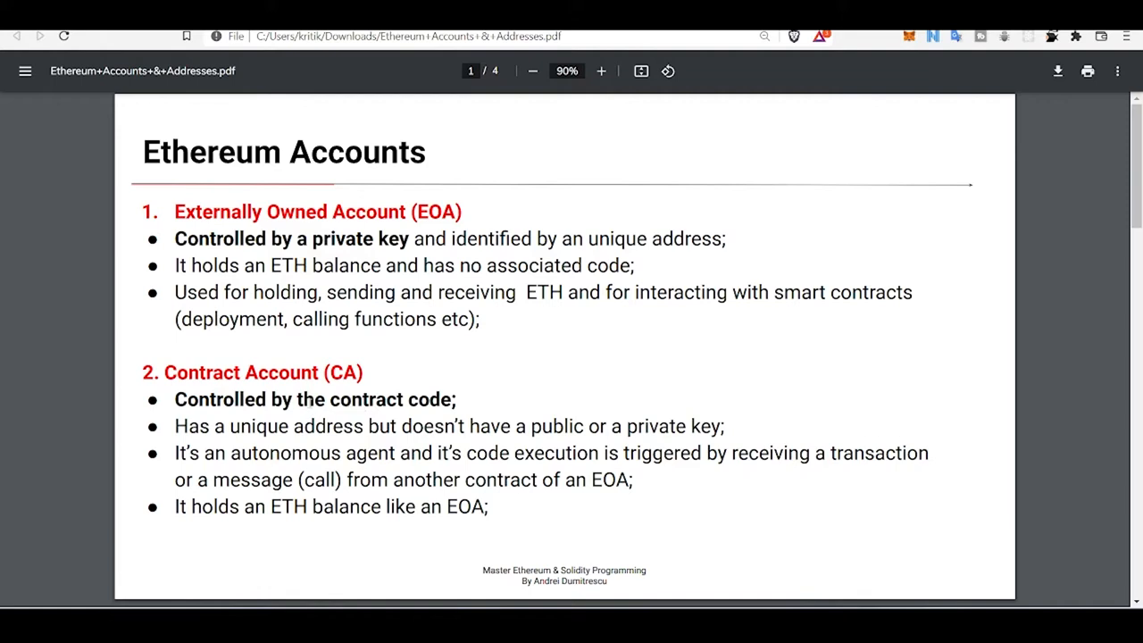
mouse_move(395, 417)
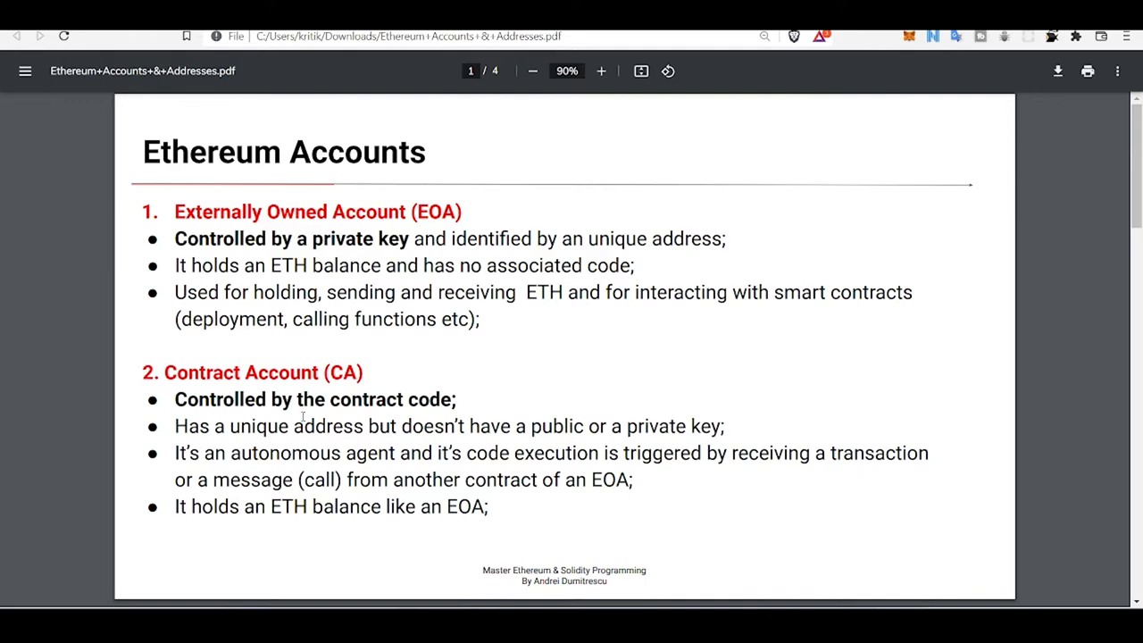
mouse_move(324, 425)
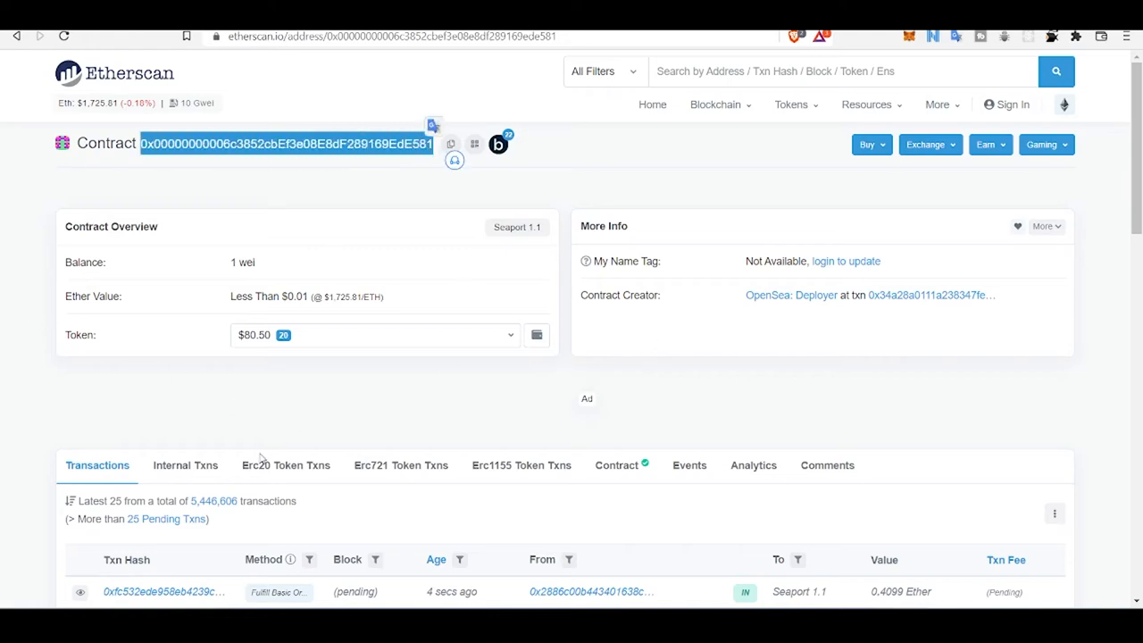
Scroll the Seaport 1.1 page past its 1 wei balance to the pending transactions table
scroll("down", 3)
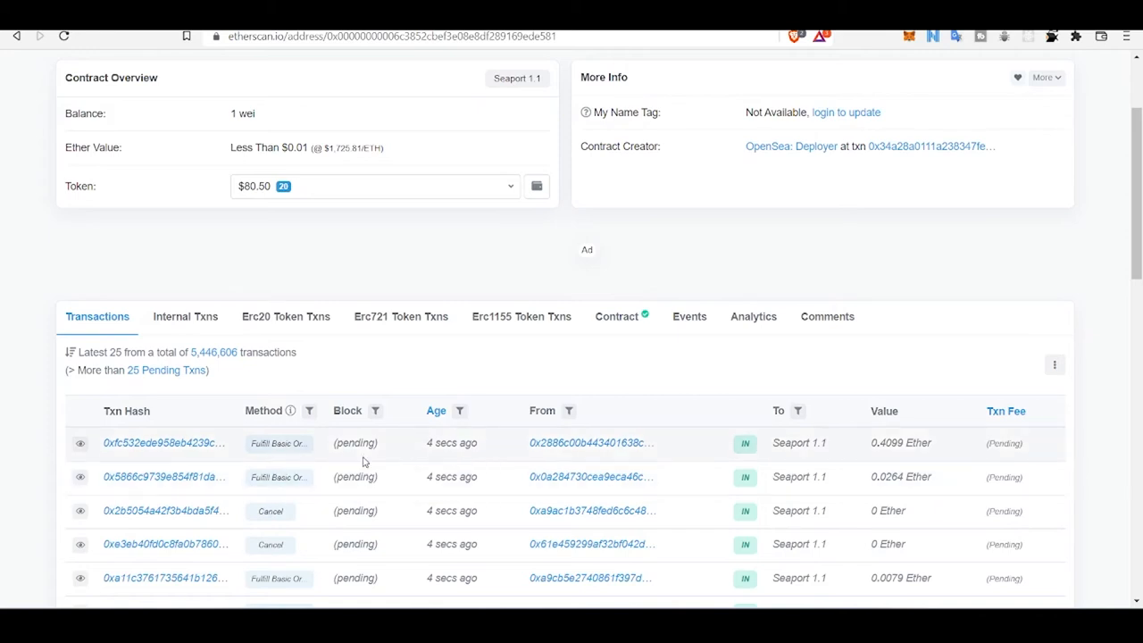
scroll("up", 3)
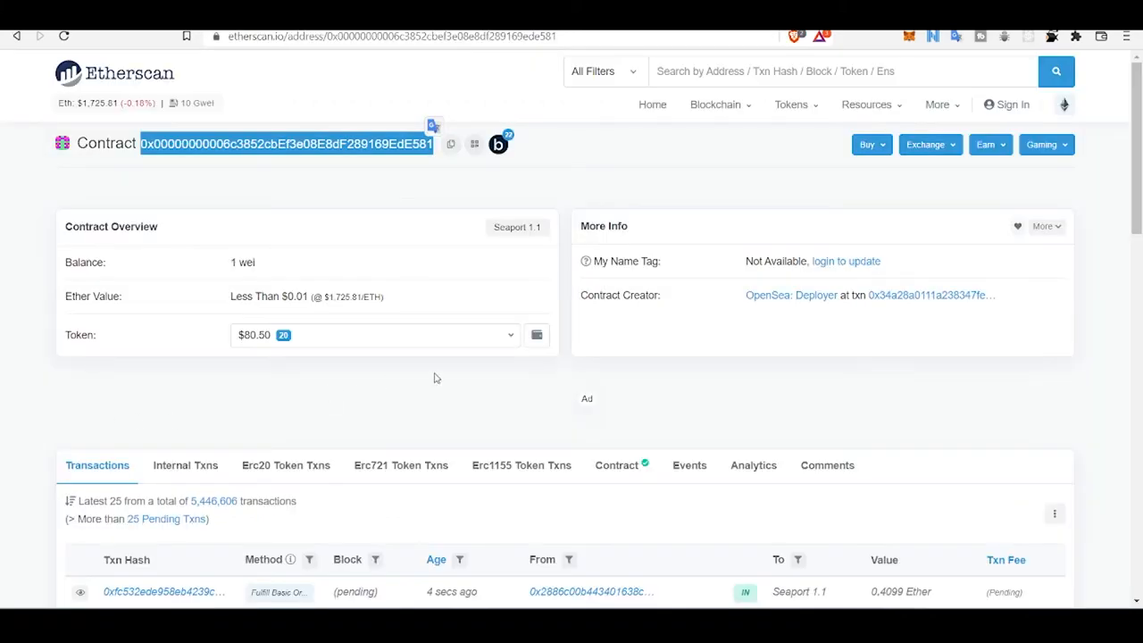
scroll("down", 3)
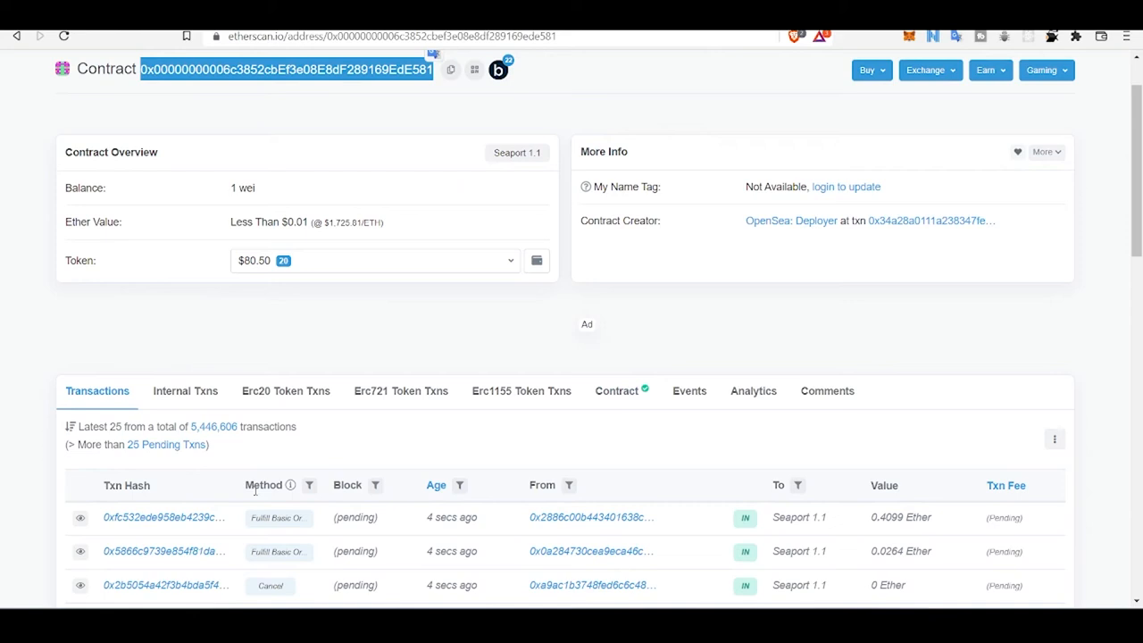
scroll("down", 3)
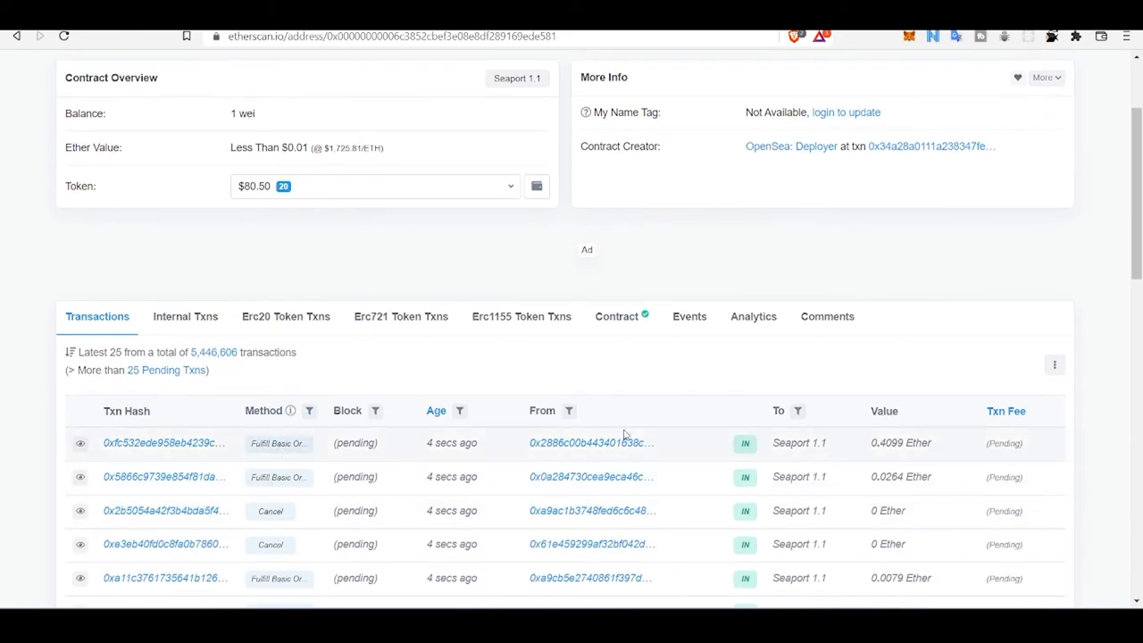
mouse_move(761, 443)
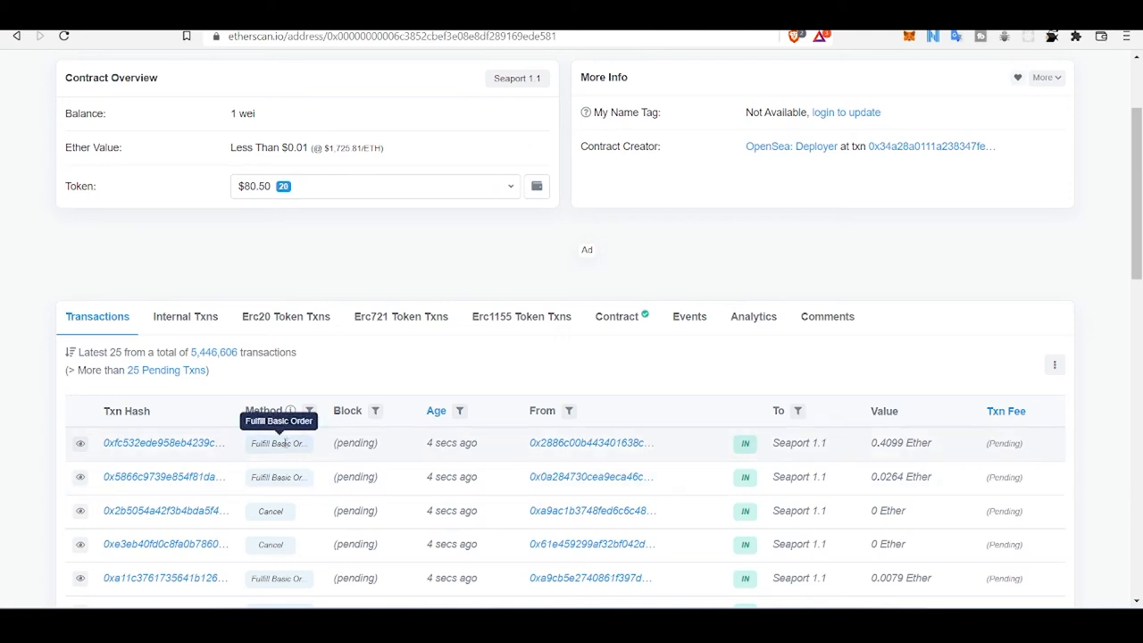
mouse_move(590, 442)
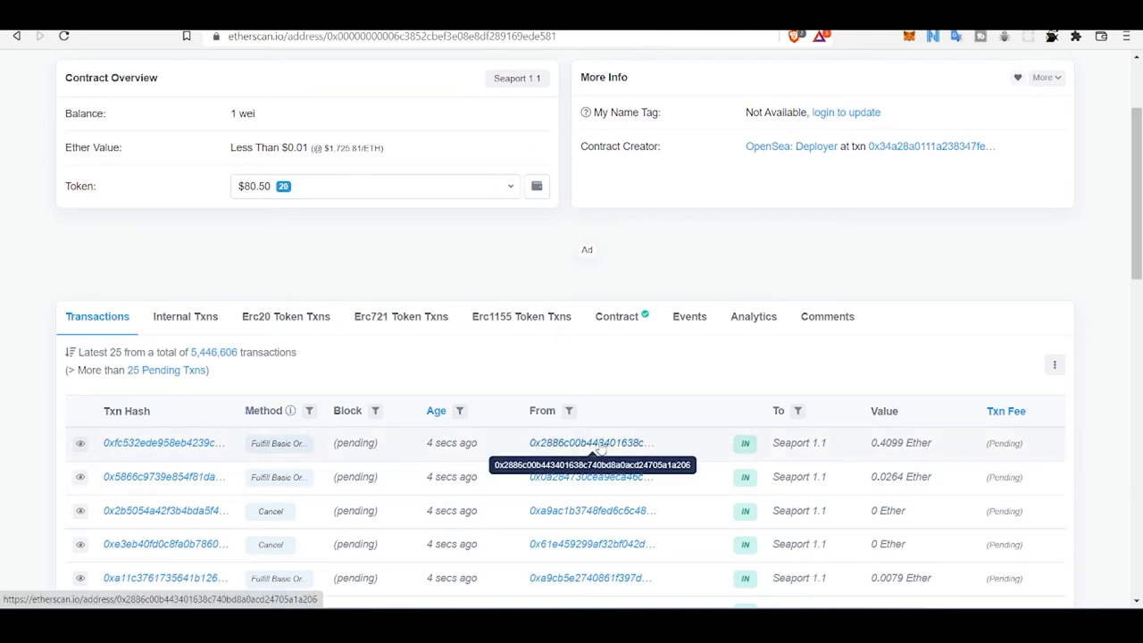
mouse_move(279, 443)
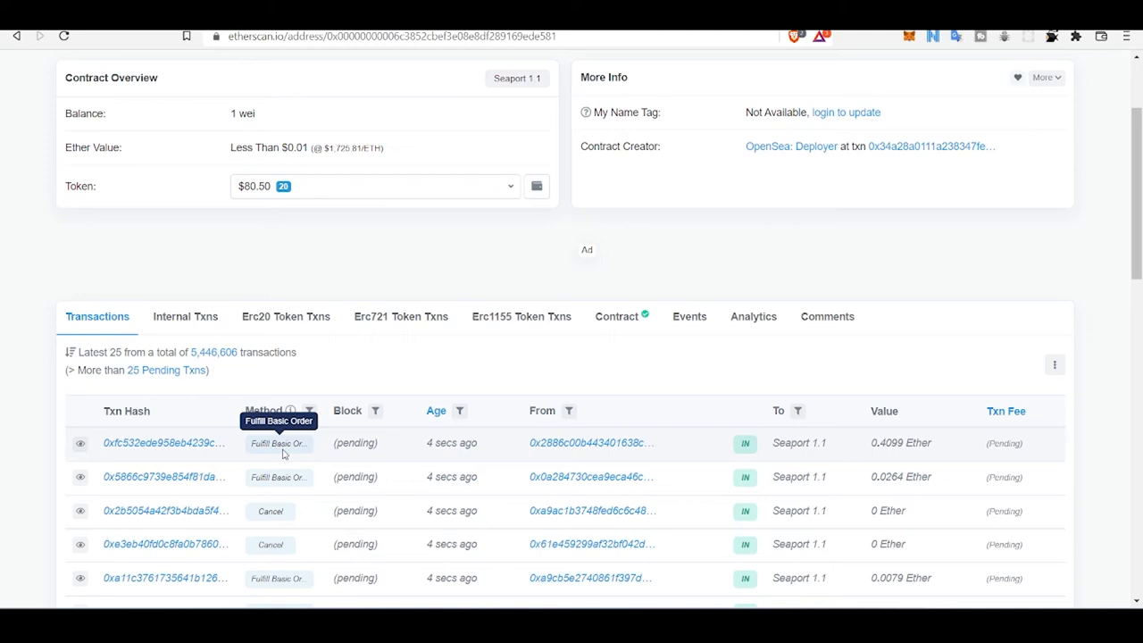
mouse_move(362, 453)
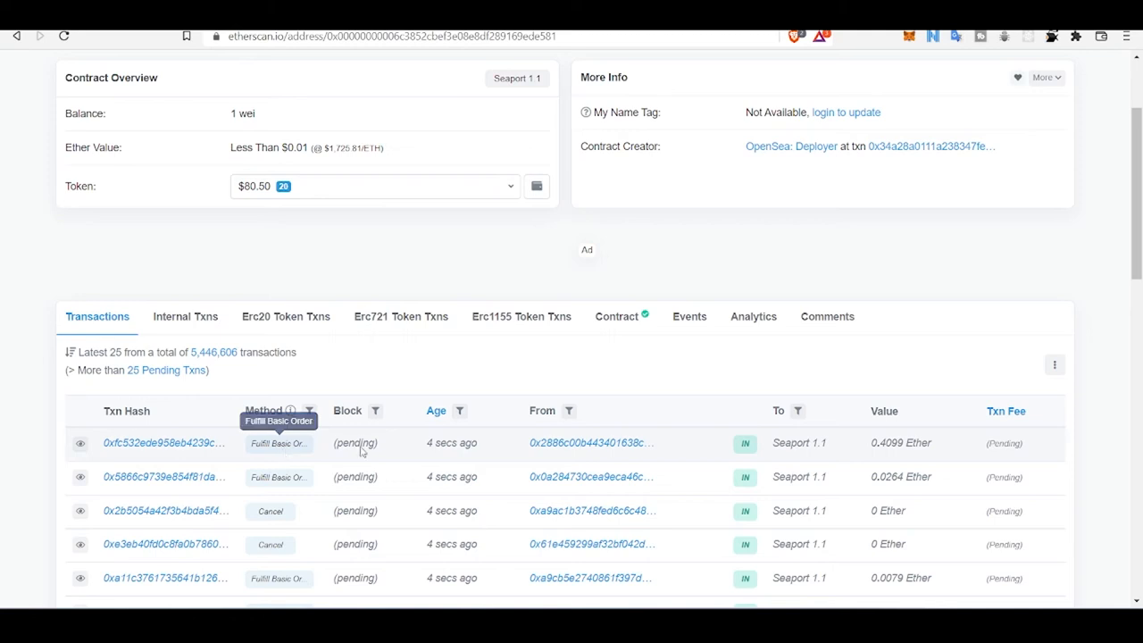
mouse_move(961, 447)
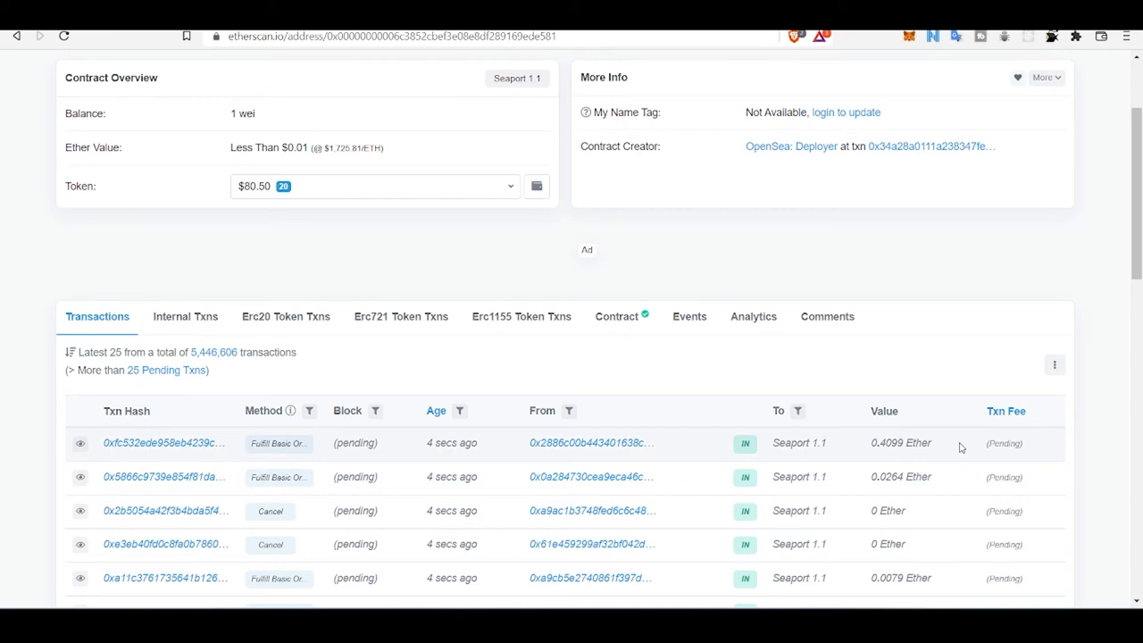
mouse_move(1000, 444)
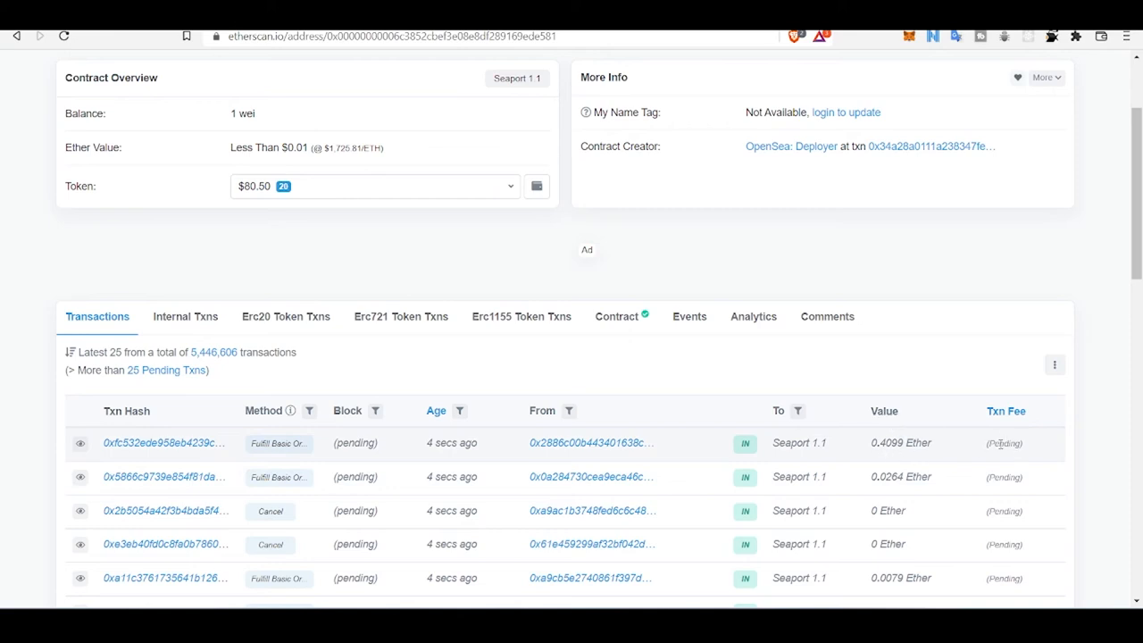
mouse_move(290, 469)
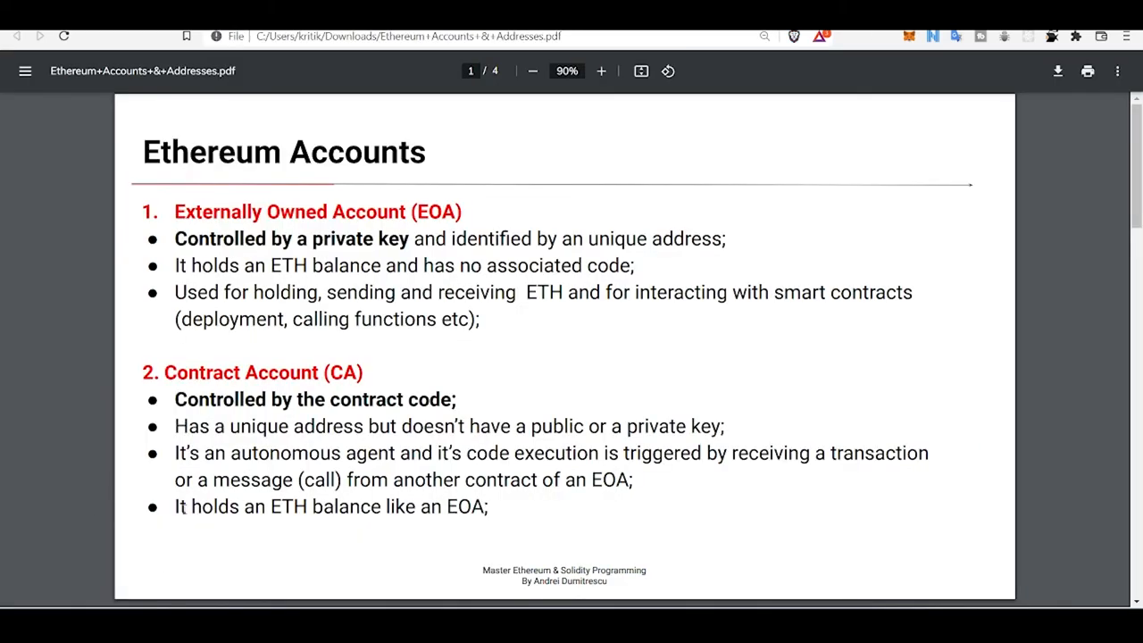
mouse_move(536, 512)
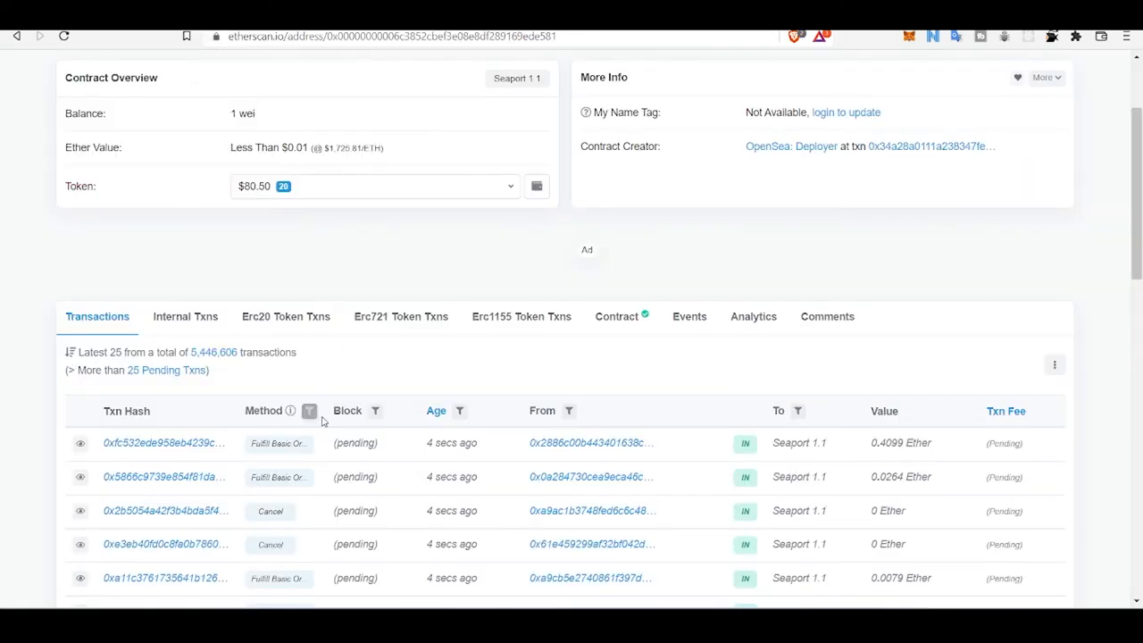
left_click(510, 186)
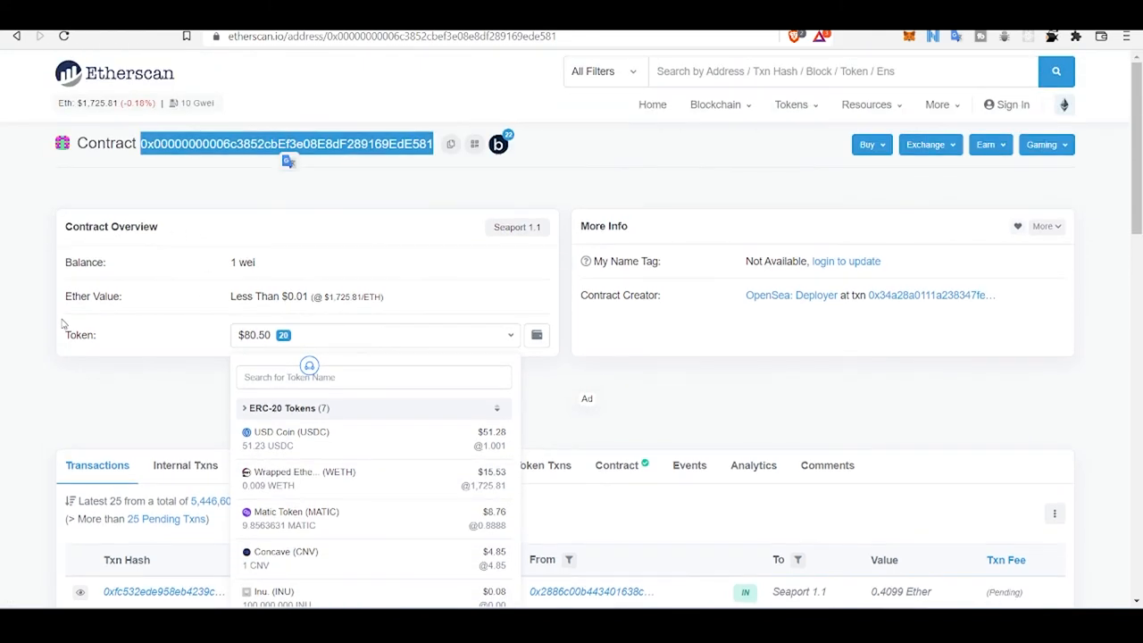
left_click(322, 373)
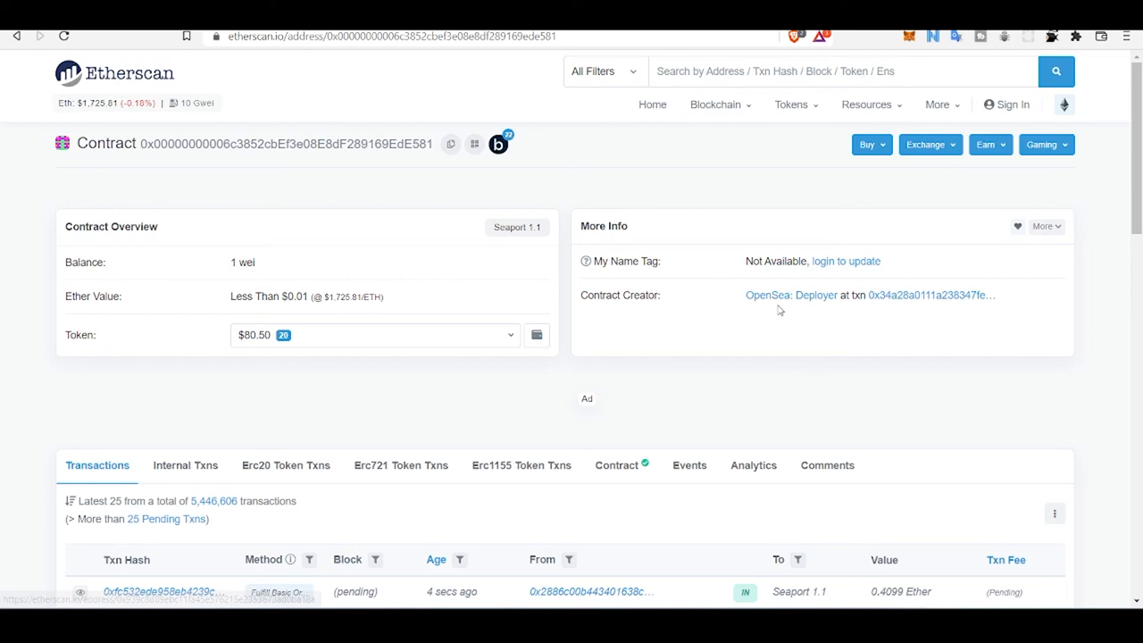
mouse_move(792, 295)
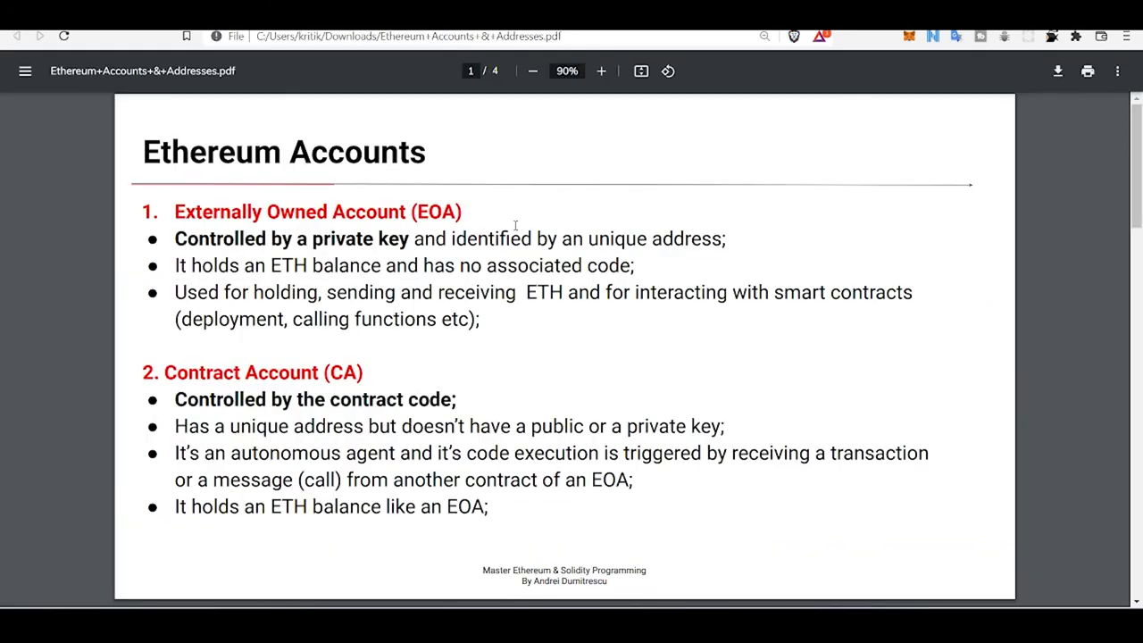
scroll("down", 3)
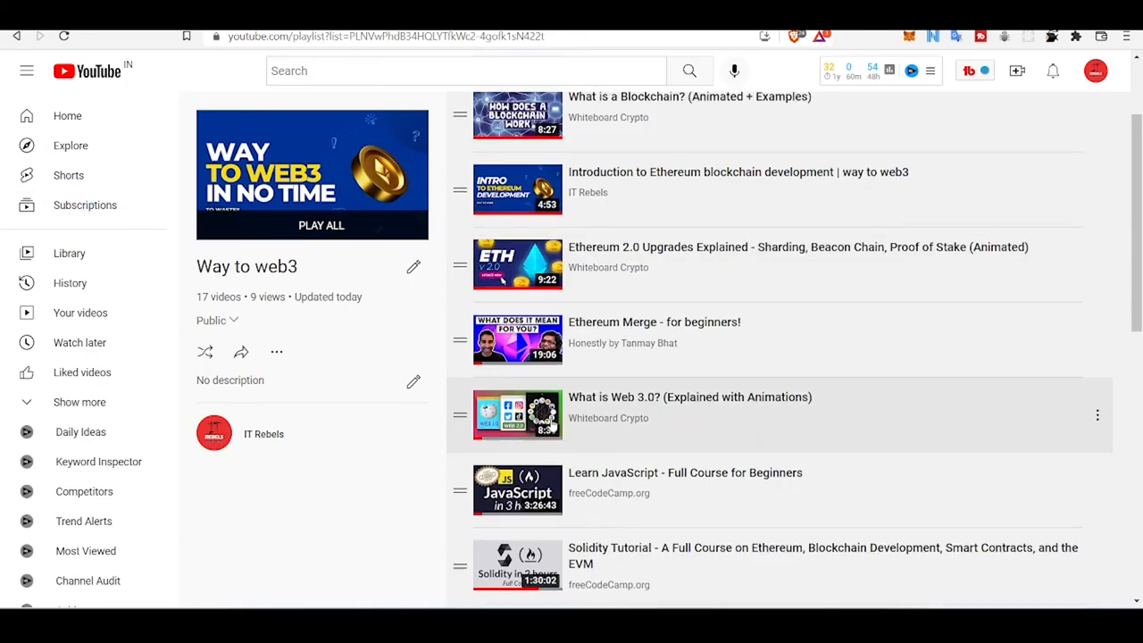
Scroll the 17-video Way to web3 playlist down to its NFT marketplace tutorials
scroll("up", 3)
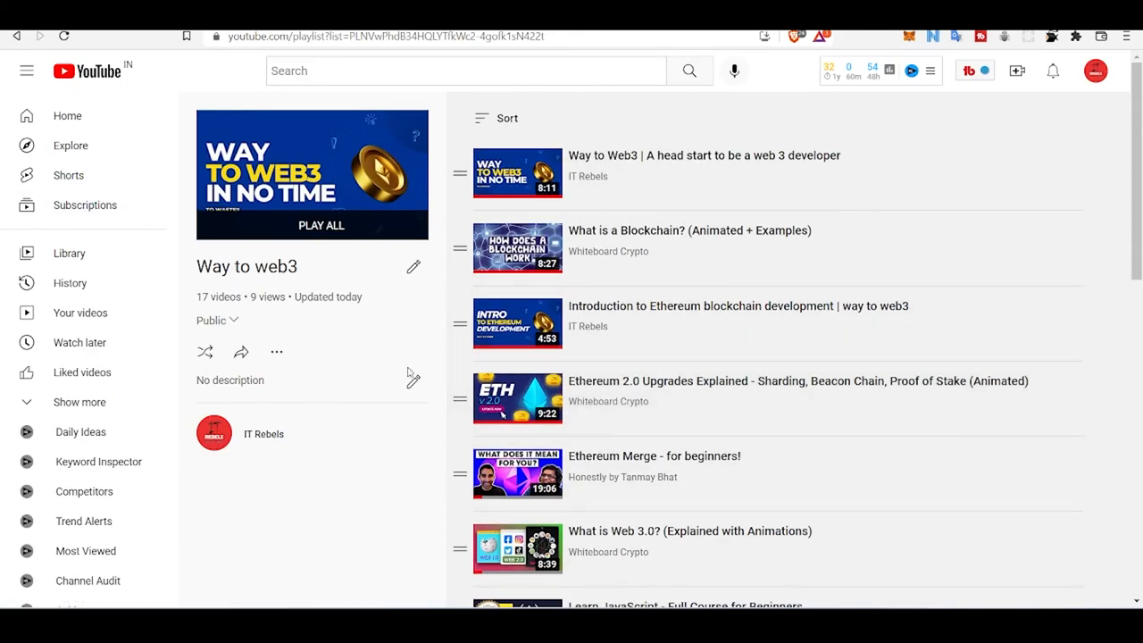
scroll("down", 3)
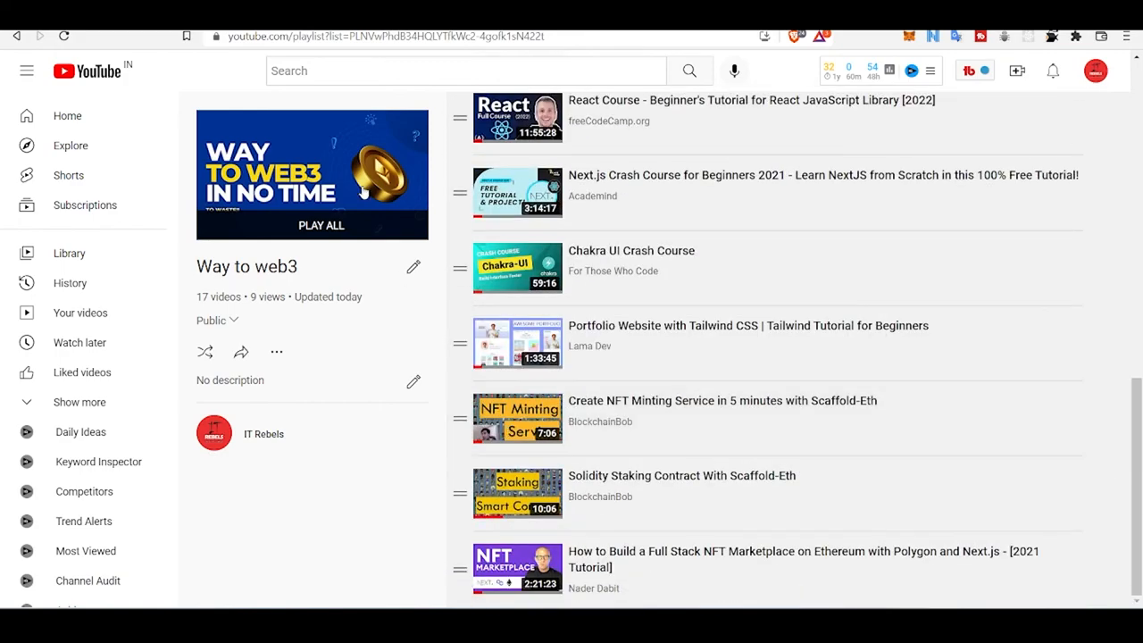